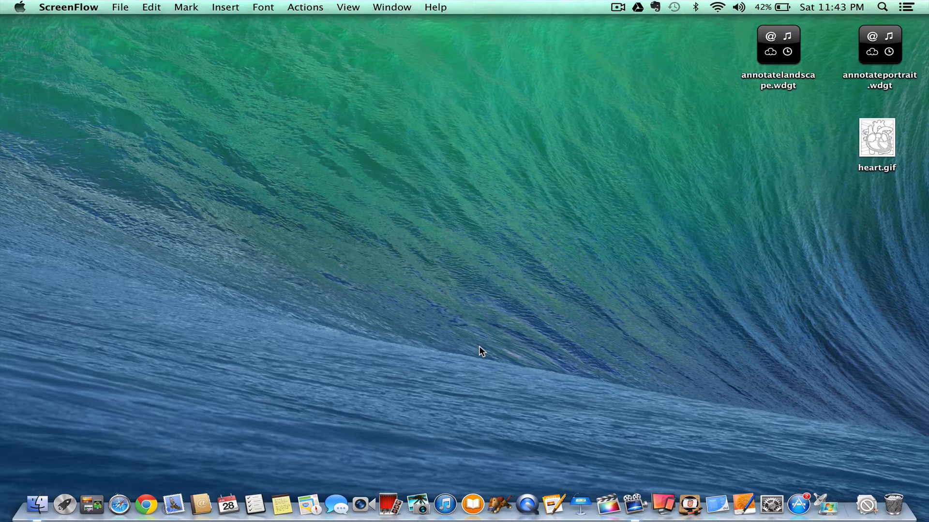
{"action": "mouse_move", "coordinate": [548, 291]}
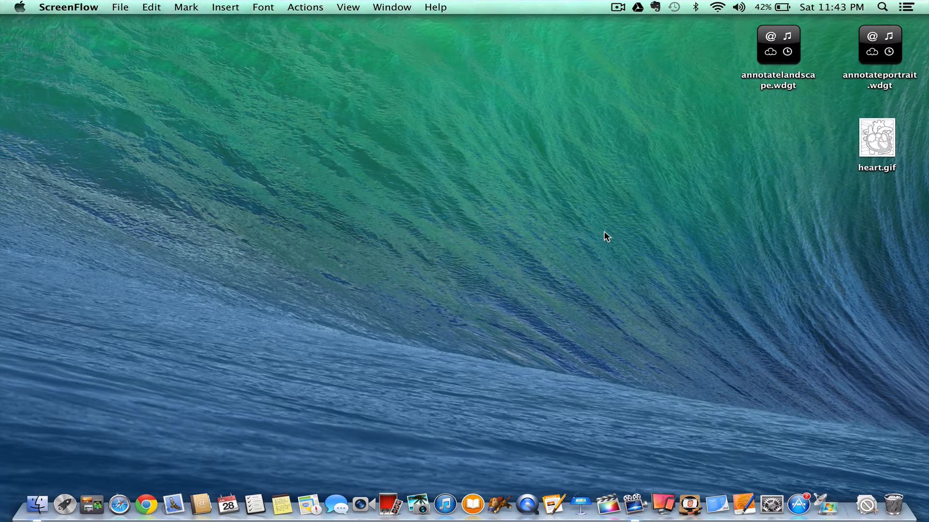
{"action": "mouse_move", "coordinate": [696, 195]}
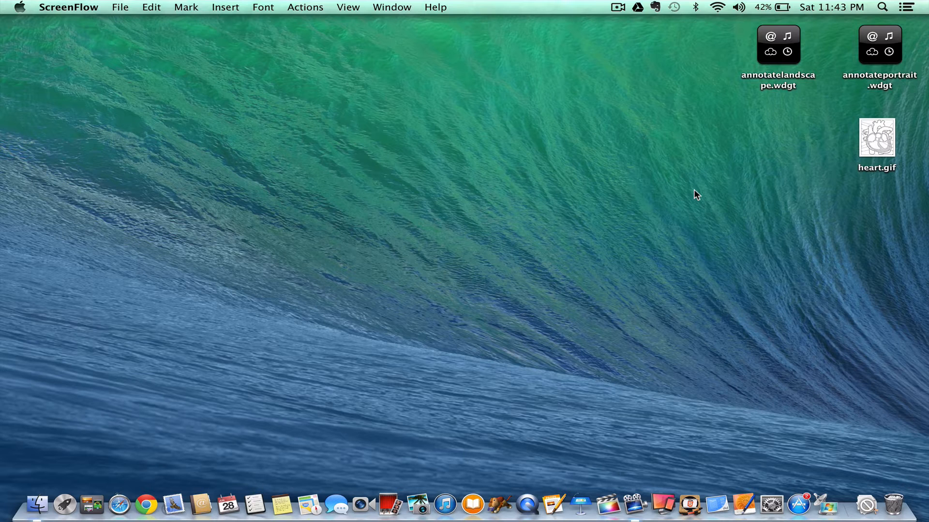
{"action": "mouse_move", "coordinate": [875, 57]}
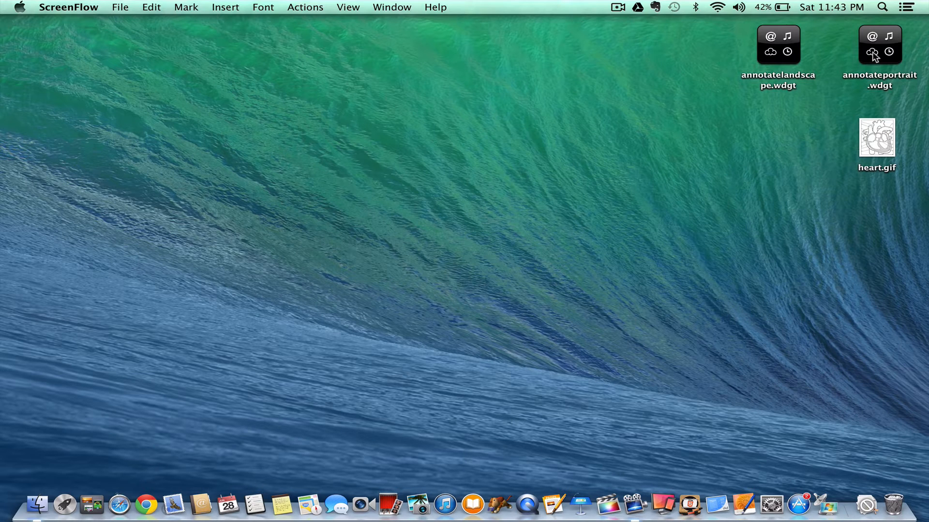
Show annotateportrait.wdgt's package contents and preview its index.html
{"action": "right_click", "coordinate": [901, 63]}
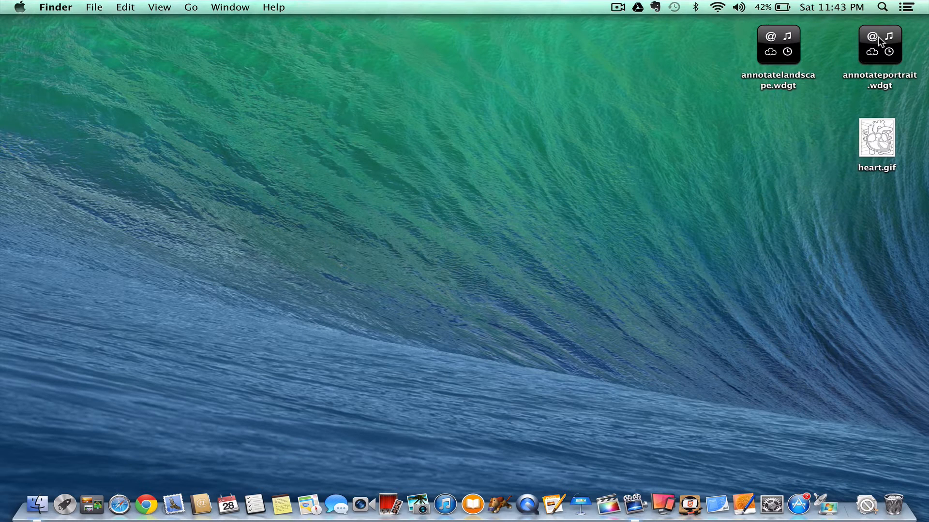
{"action": "right_click", "coordinate": [879, 44]}
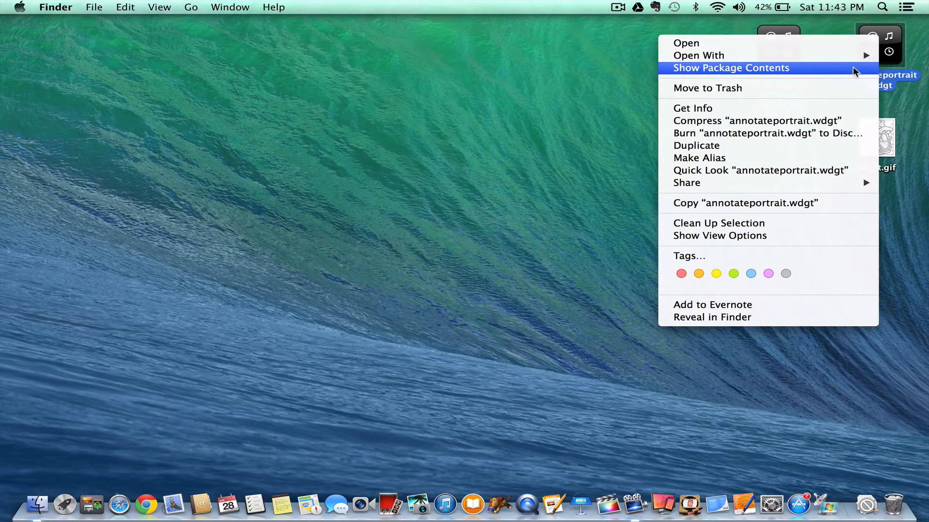
{"action": "left_click", "coordinate": [731, 68]}
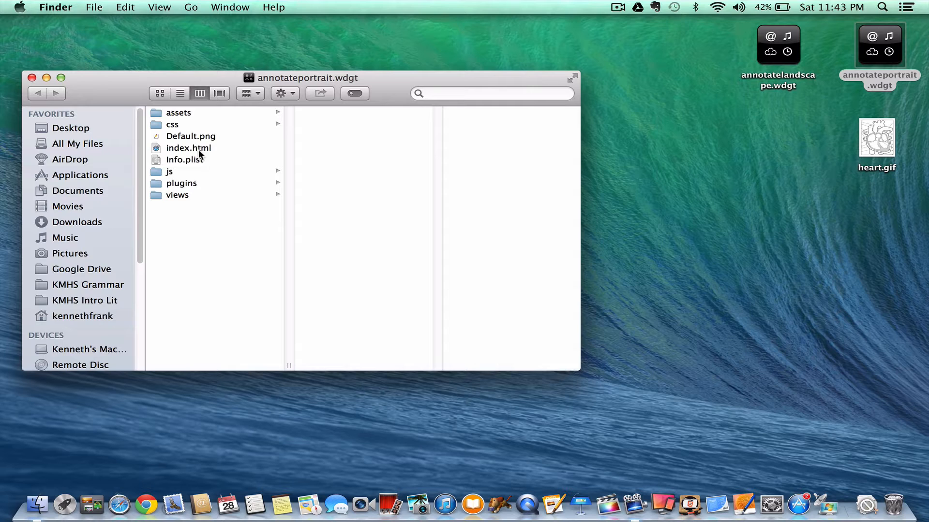
{"action": "left_click", "coordinate": [188, 148]}
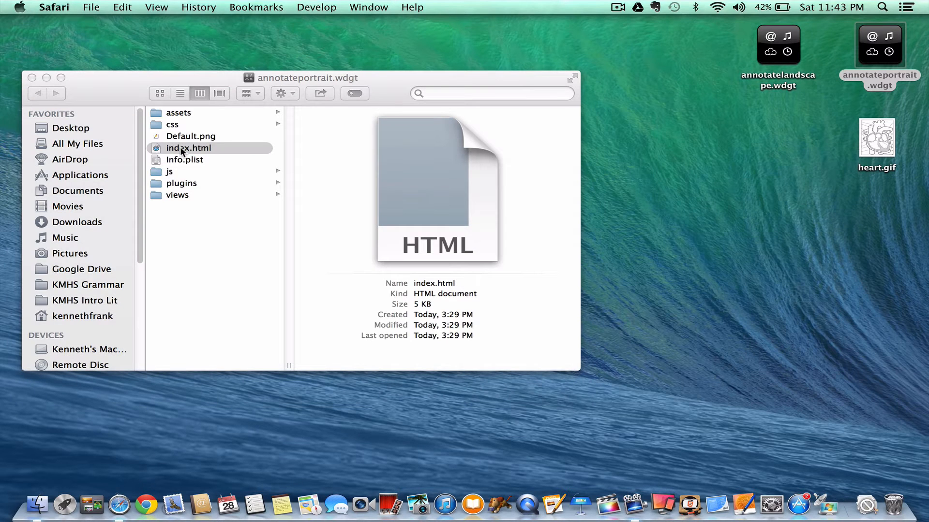
Open the portrait widget's index.html in Safari, draw test strokes, then clear them
{"action": "double_click", "coordinate": [188, 147]}
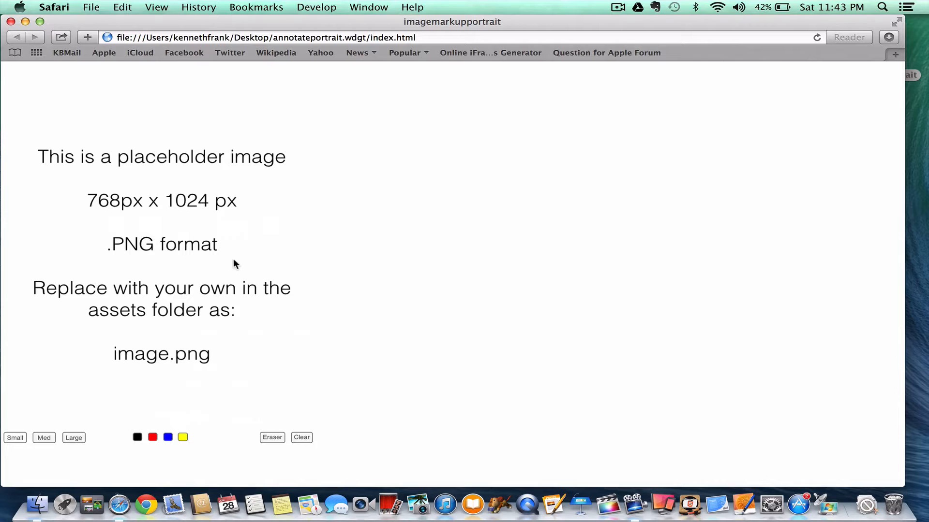
{"action": "mouse_move", "coordinate": [183, 184]}
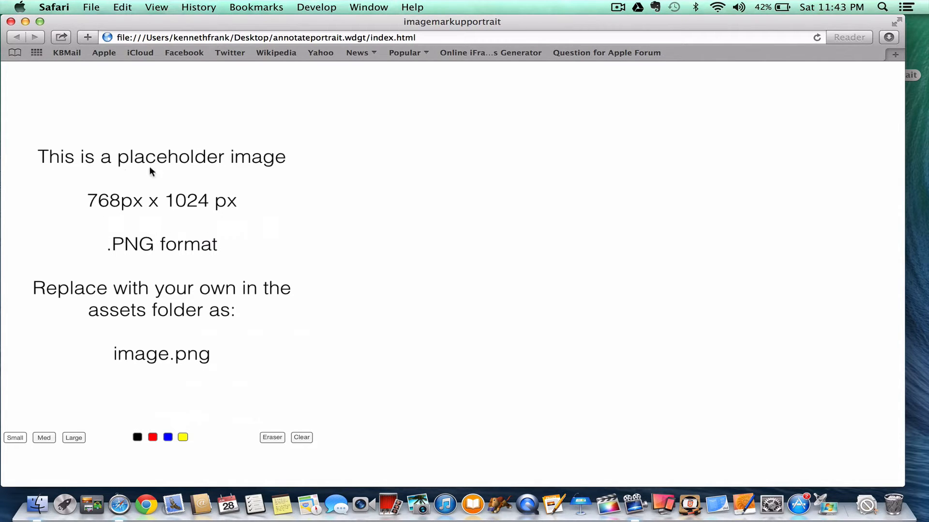
{"action": "mouse_move", "coordinate": [203, 219]}
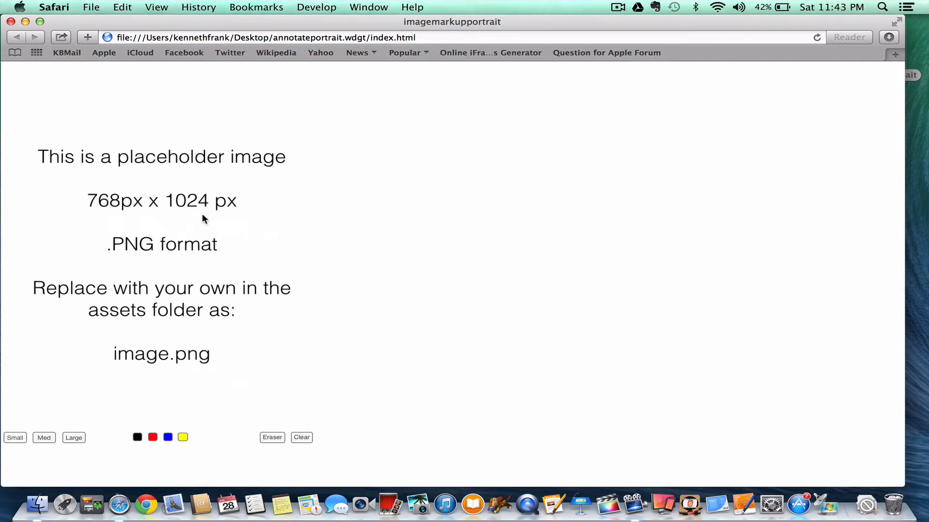
{"action": "mouse_move", "coordinate": [131, 317]}
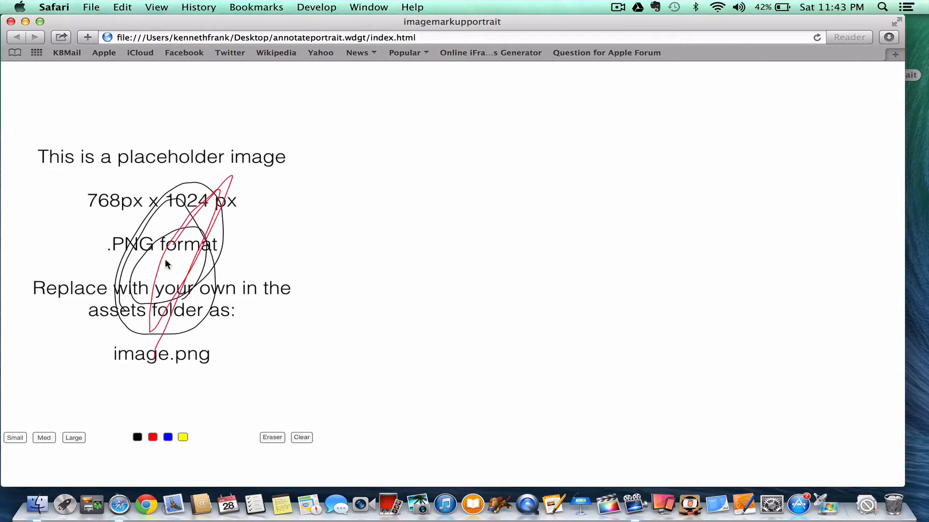
{"action": "left_click_drag", "start_coordinate": [159, 259], "coordinate": [135, 335]}
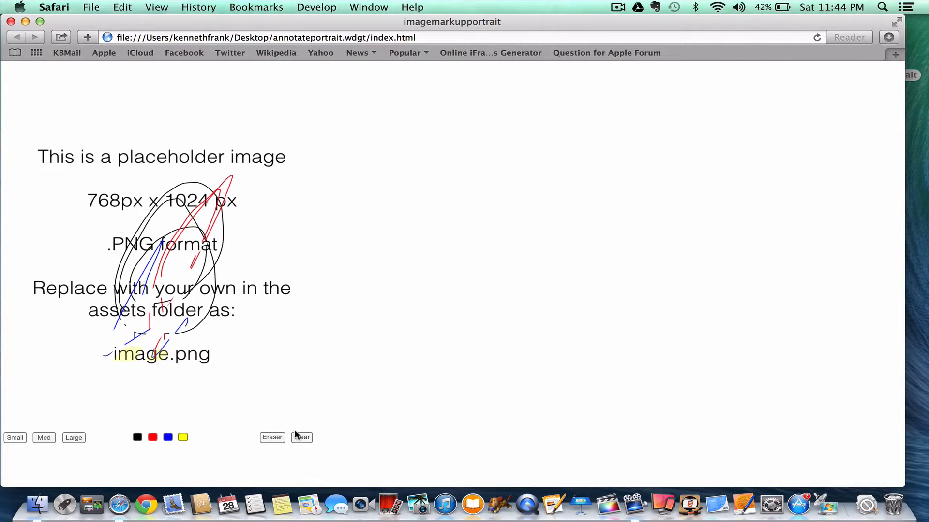
{"action": "left_click", "coordinate": [301, 437]}
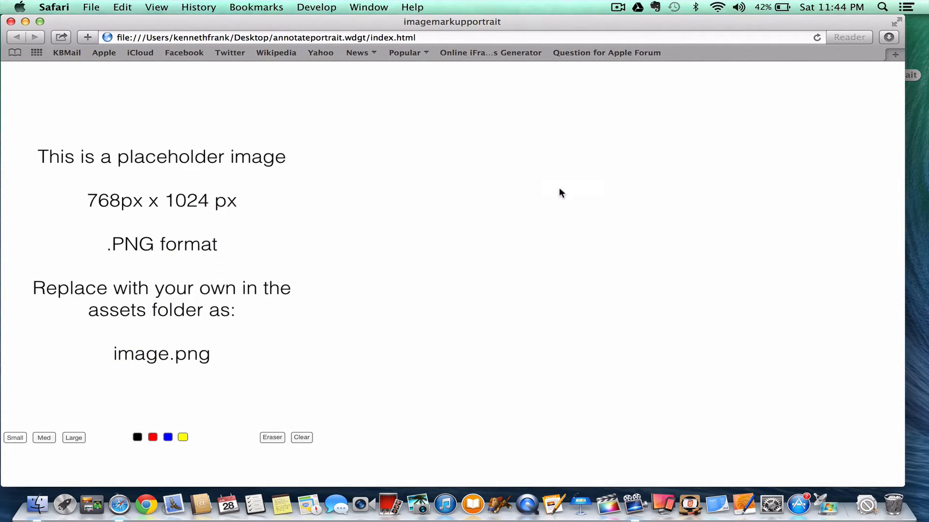
{"action": "mouse_move", "coordinate": [226, 199]}
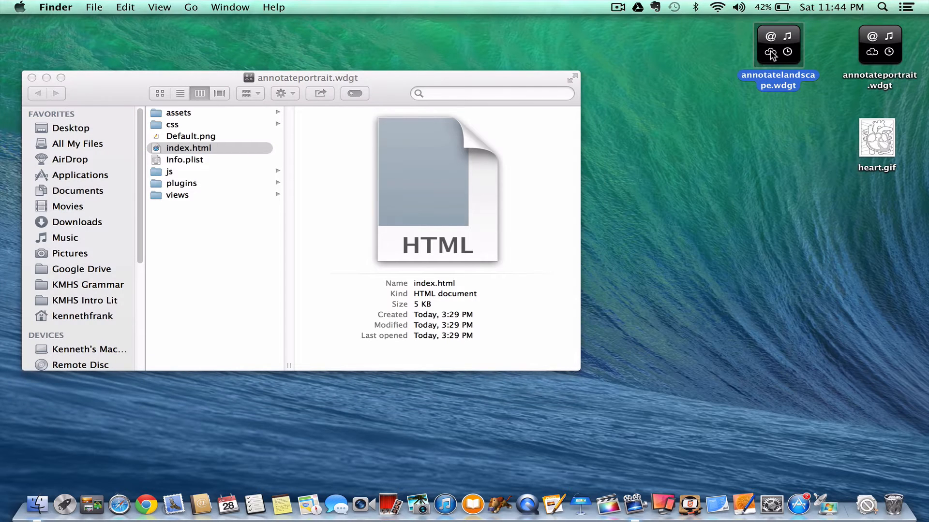
Open annotatelandscape.wdgt's index.html in Safari, sketch on it, and confirm clearing the drawing
{"action": "right_click", "coordinate": [778, 44]}
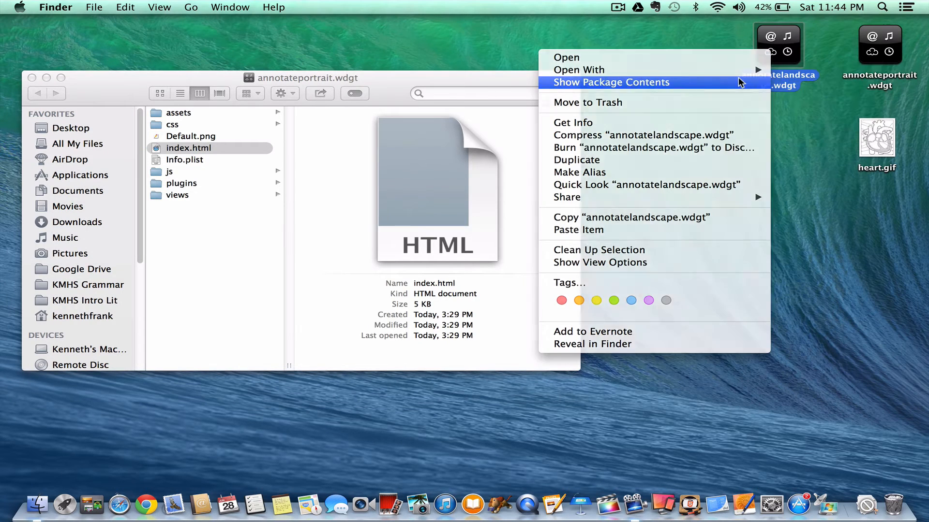
{"action": "left_click", "coordinate": [611, 82]}
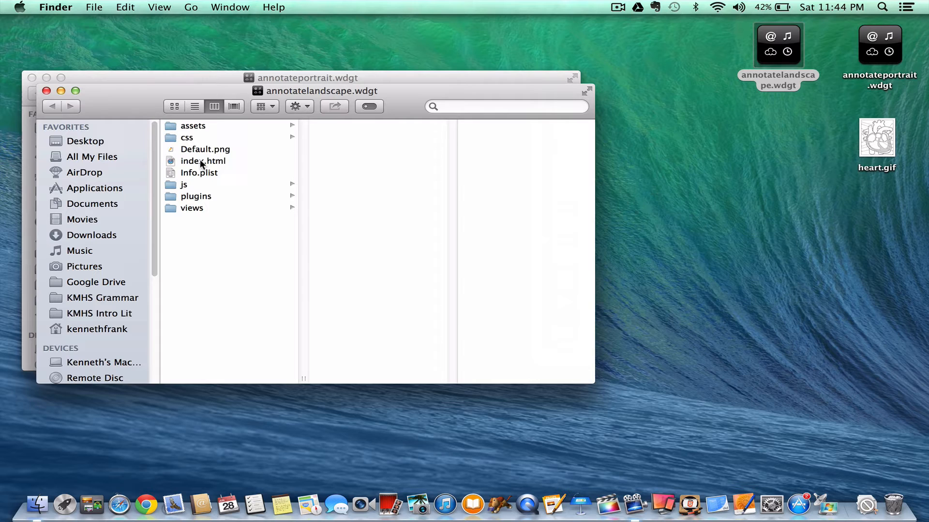
{"action": "double_click", "coordinate": [202, 161]}
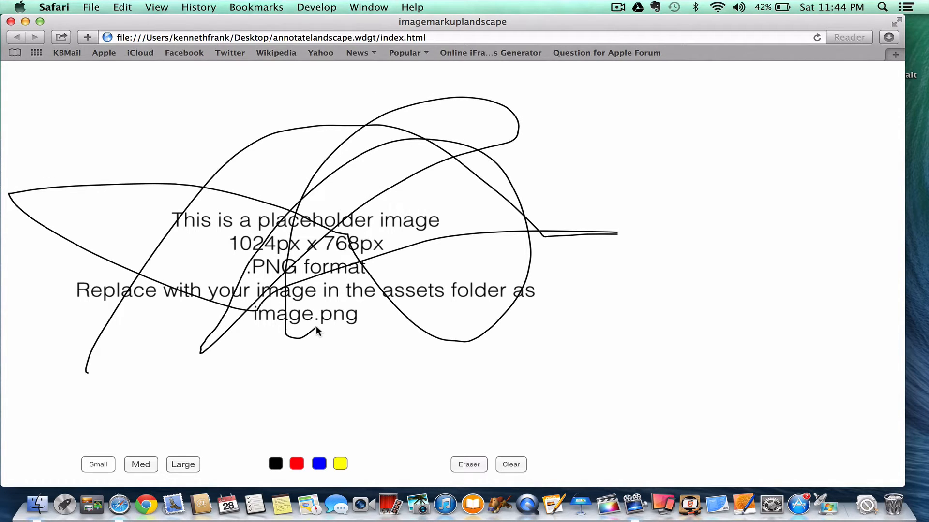
{"action": "left_click", "coordinate": [510, 464]}
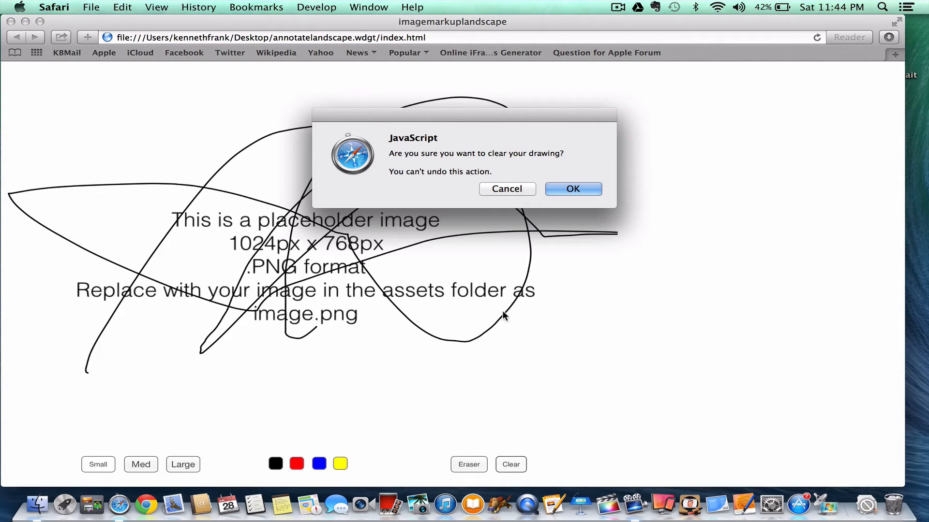
{"action": "left_click", "coordinate": [573, 190]}
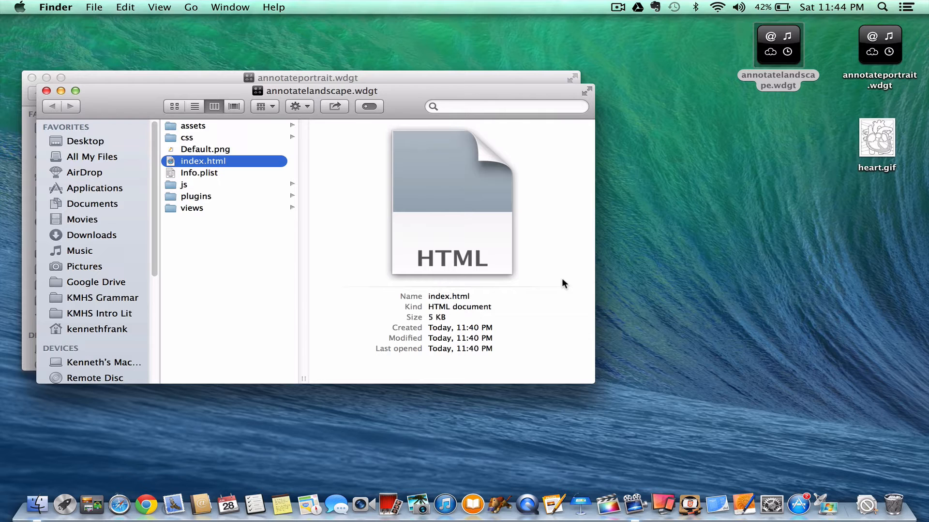
{"action": "mouse_move", "coordinate": [571, 482]}
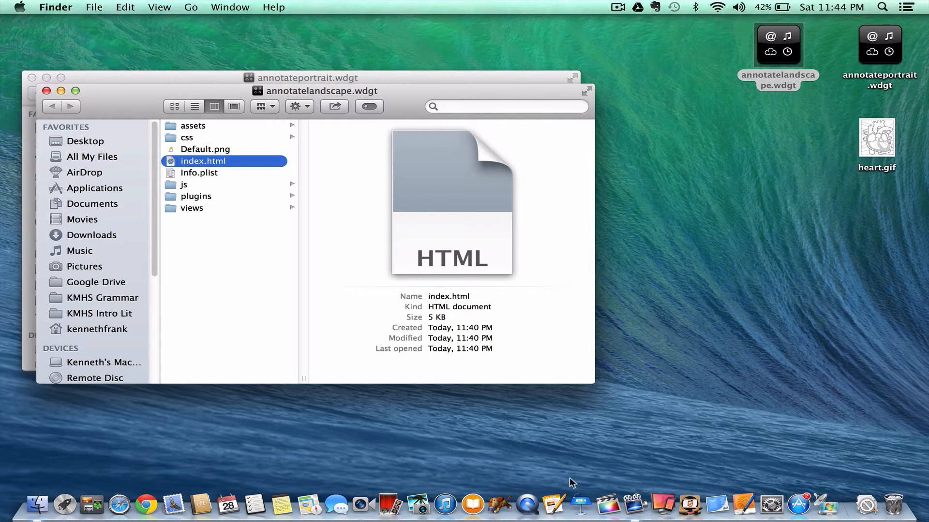
Create a new Keynote presentation with Title and Body placeholders removed, zoomed to 75%
{"action": "left_click", "coordinate": [581, 507]}
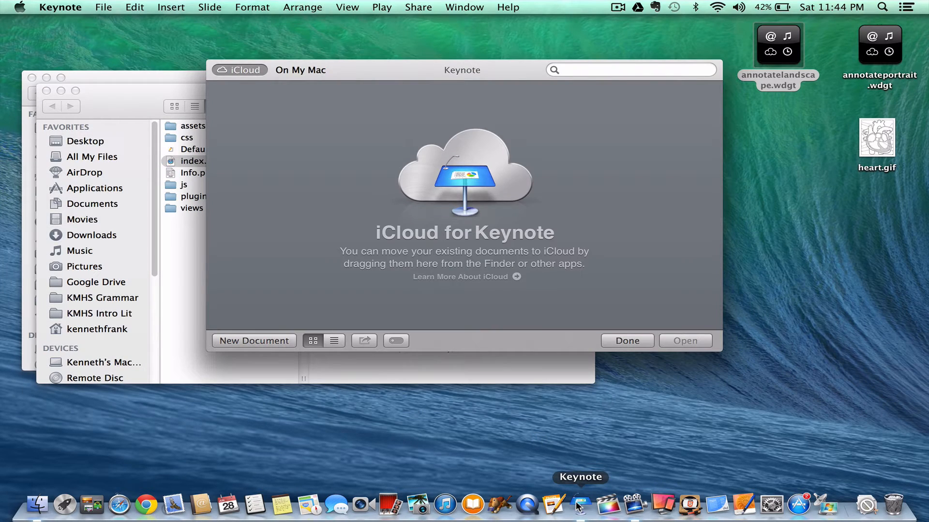
{"action": "left_click", "coordinate": [254, 340]}
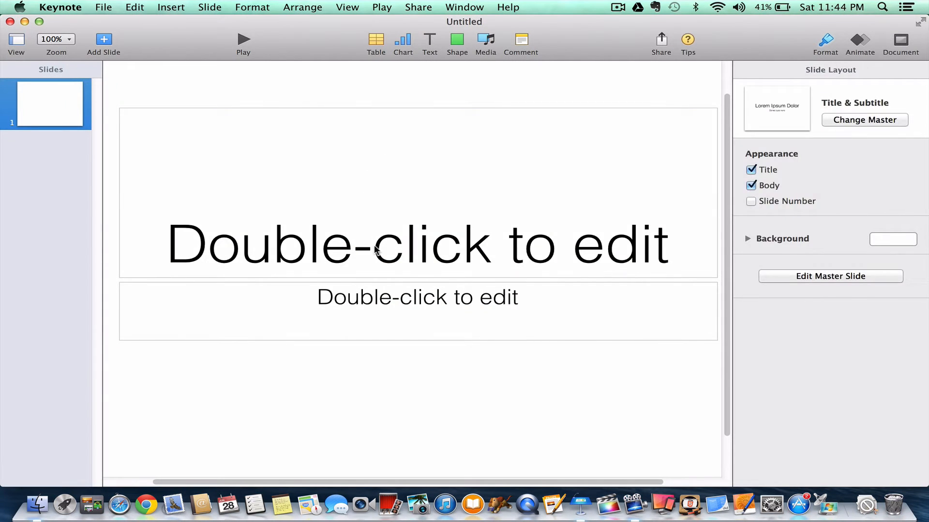
{"action": "left_click", "coordinate": [750, 169]}
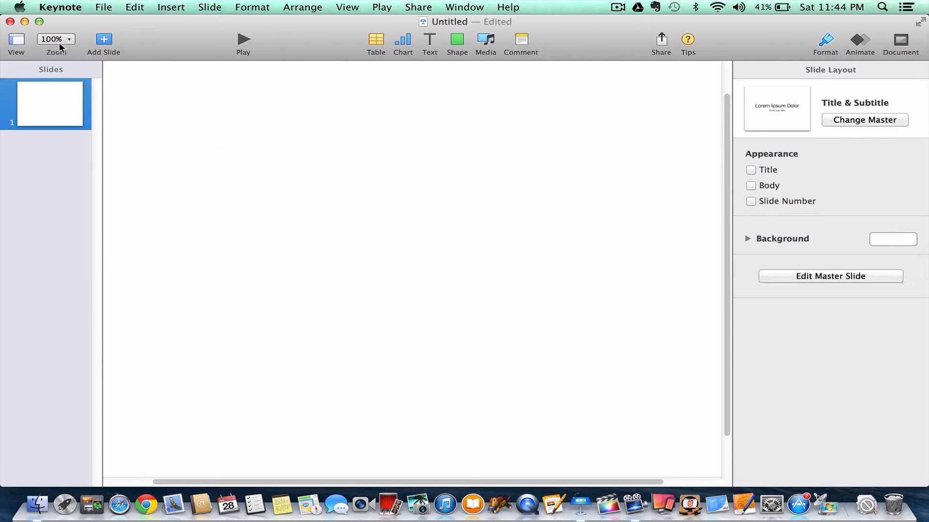
{"action": "left_click", "coordinate": [68, 39]}
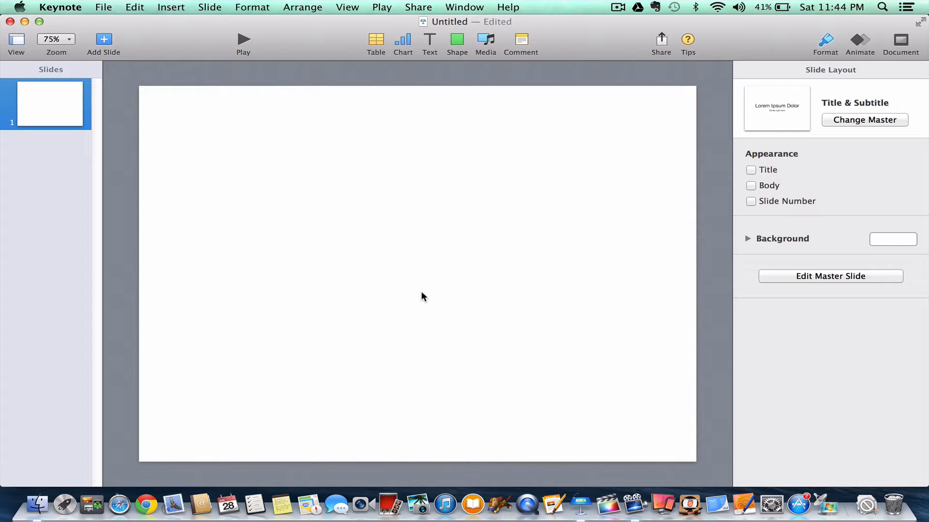
Give the slide a custom size of width 768 and height 1024
{"action": "left_click", "coordinate": [900, 44]}
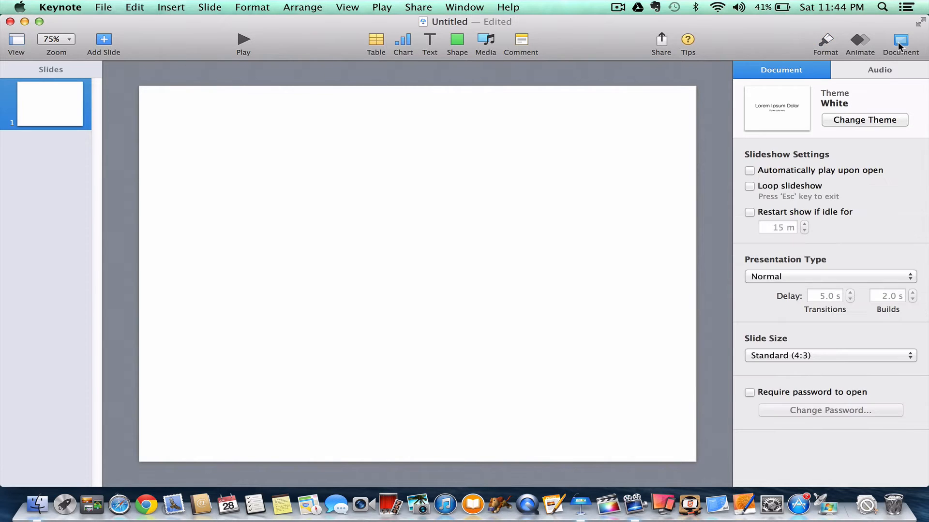
{"action": "left_click", "coordinate": [829, 356]}
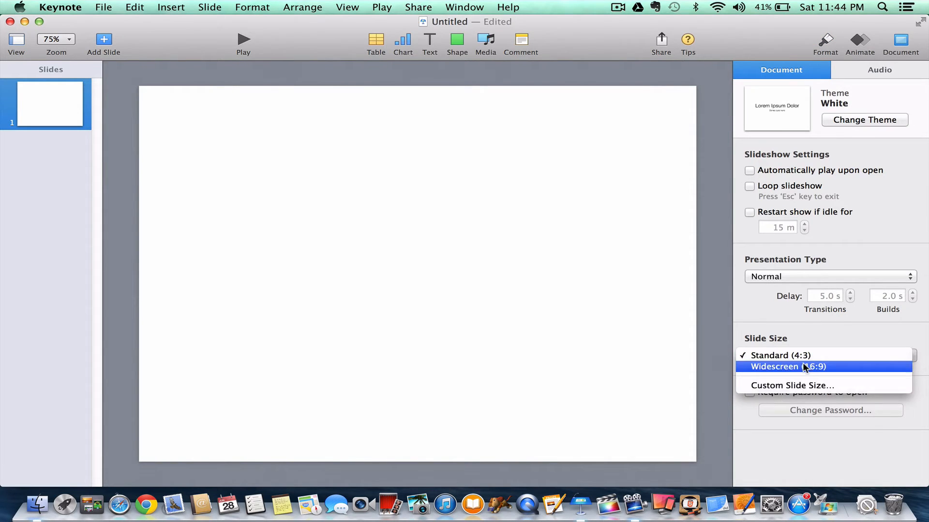
{"action": "left_click", "coordinate": [793, 386]}
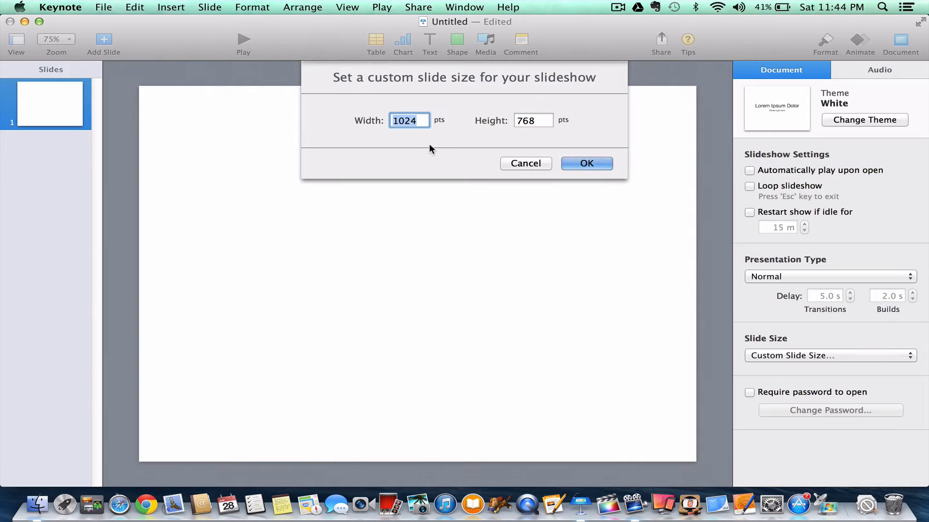
{"action": "mouse_move", "coordinate": [391, 135]}
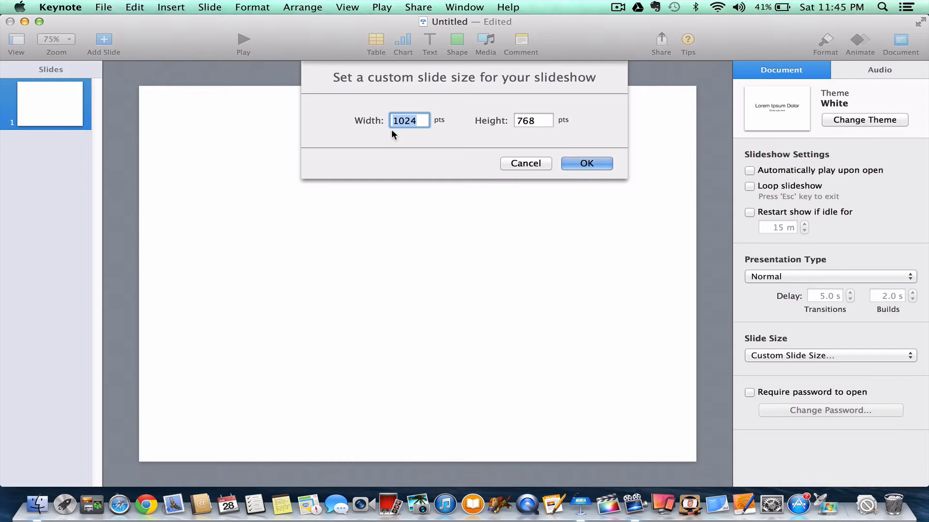
{"action": "type", "text": "768"}
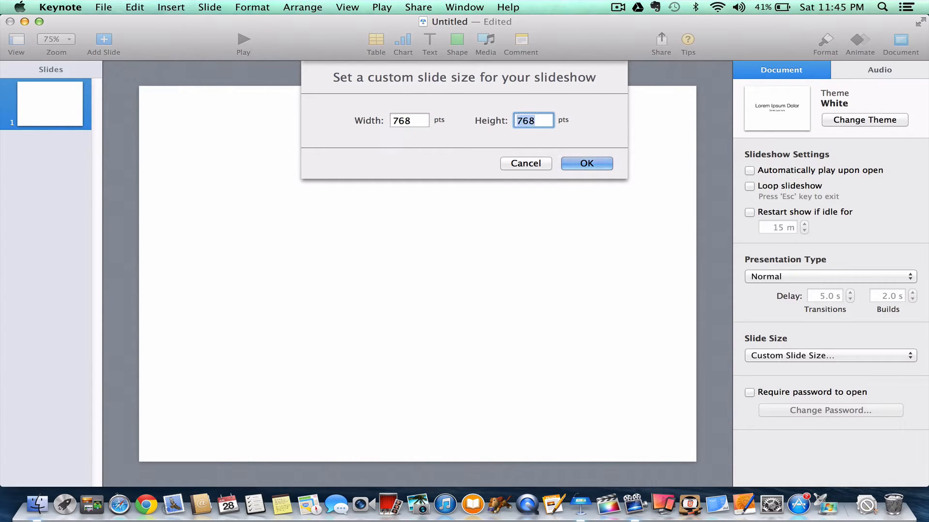
{"action": "type", "text": "1024"}
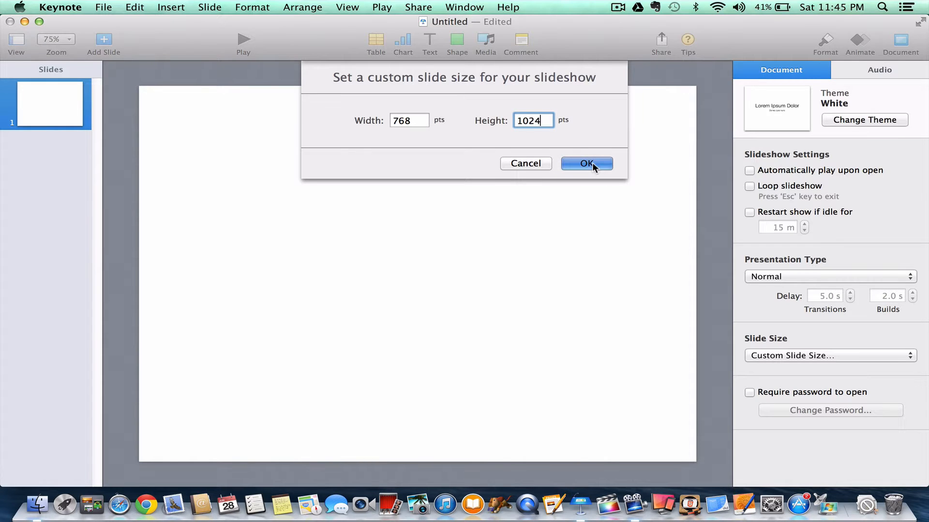
{"action": "left_click", "coordinate": [586, 163]}
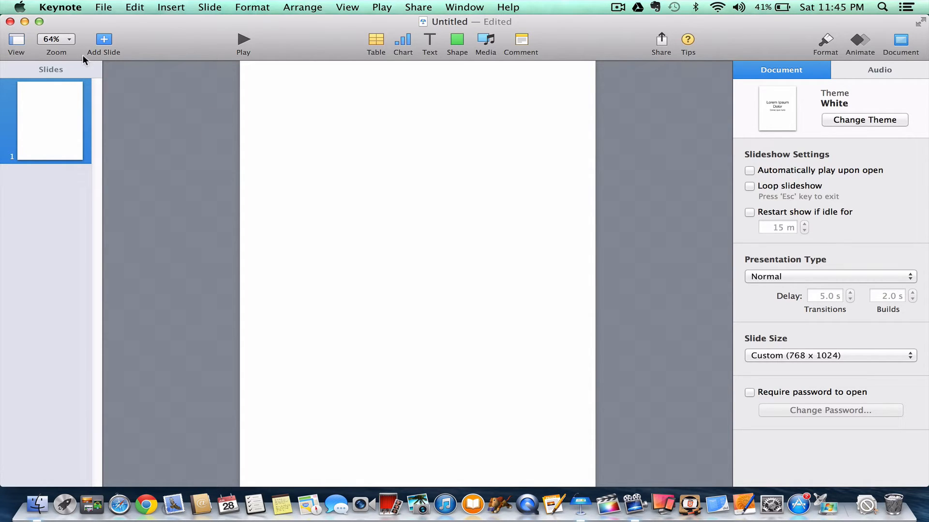
{"action": "mouse_move", "coordinate": [215, 180]}
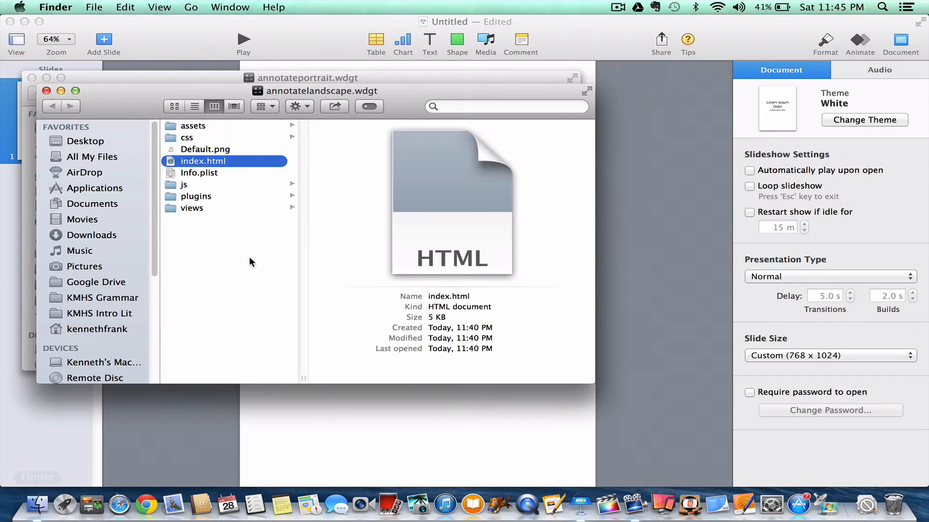
Place heart.gif from the Desktop folder onto the slide and enlarge it
{"action": "left_click", "coordinate": [88, 140]}
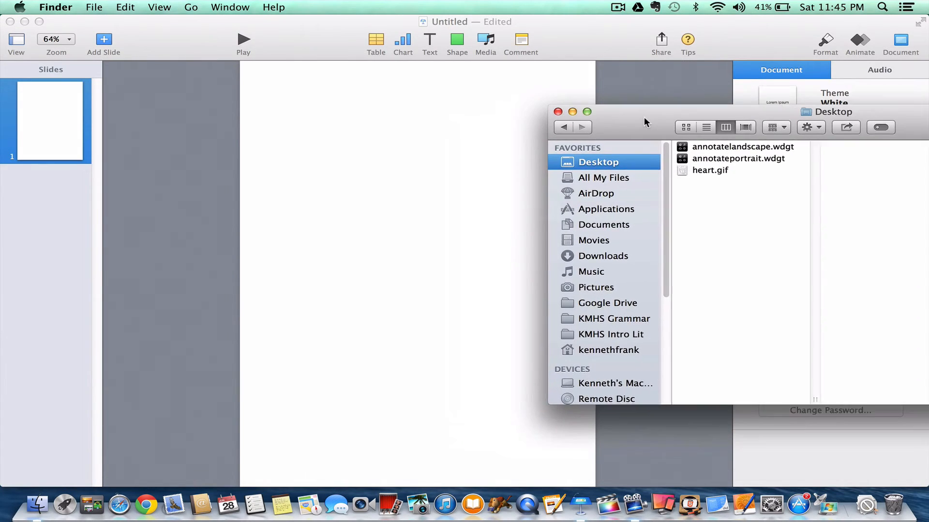
{"action": "left_click_drag", "start_coordinate": [710, 169], "coordinate": [562, 164]}
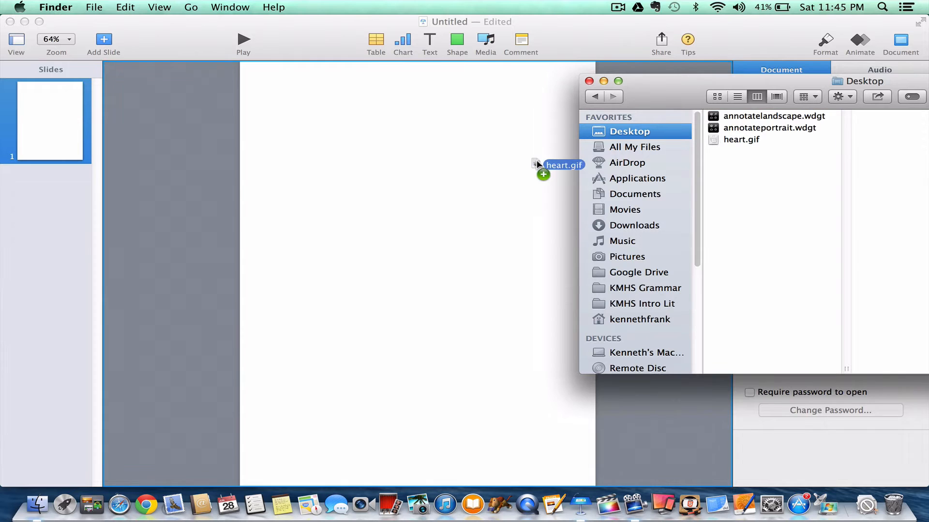
{"action": "left_click_drag", "start_coordinate": [563, 165], "coordinate": [417, 213]}
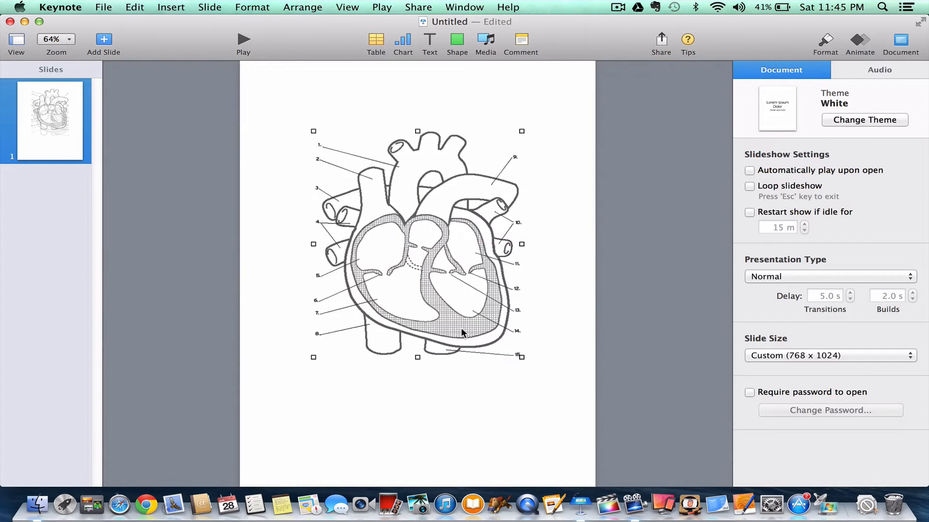
{"action": "left_click_drag", "start_coordinate": [521, 357], "coordinate": [566, 407]}
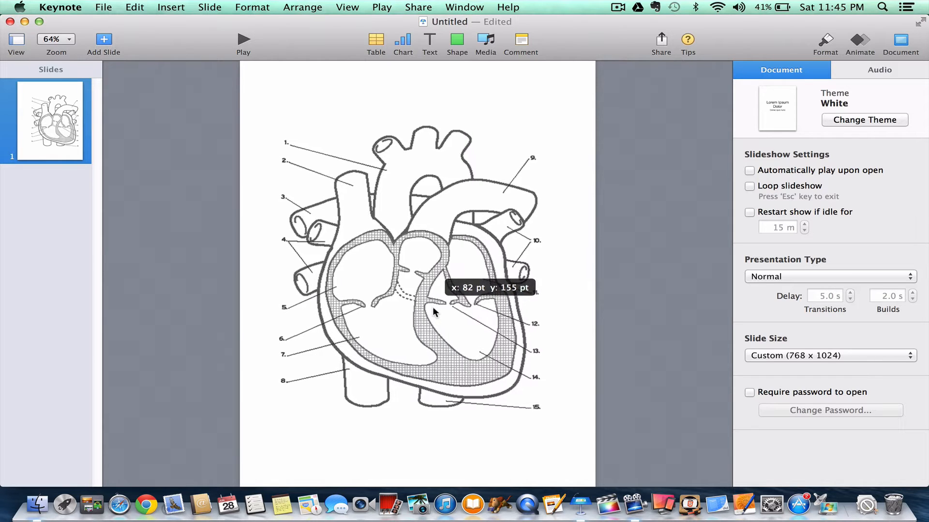
Add a 'The Heart' text box and move it to the top of the slide
{"action": "left_click", "coordinate": [434, 312]}
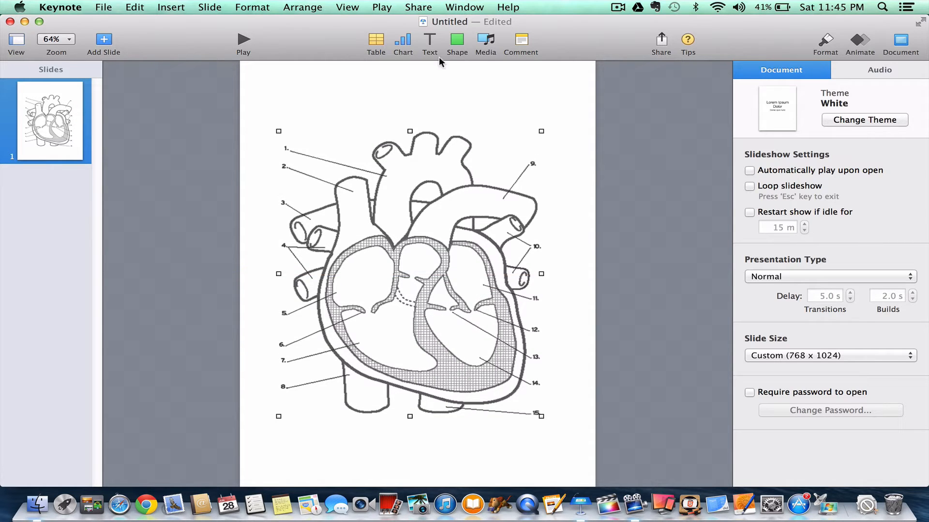
{"action": "type", "text": "The"}
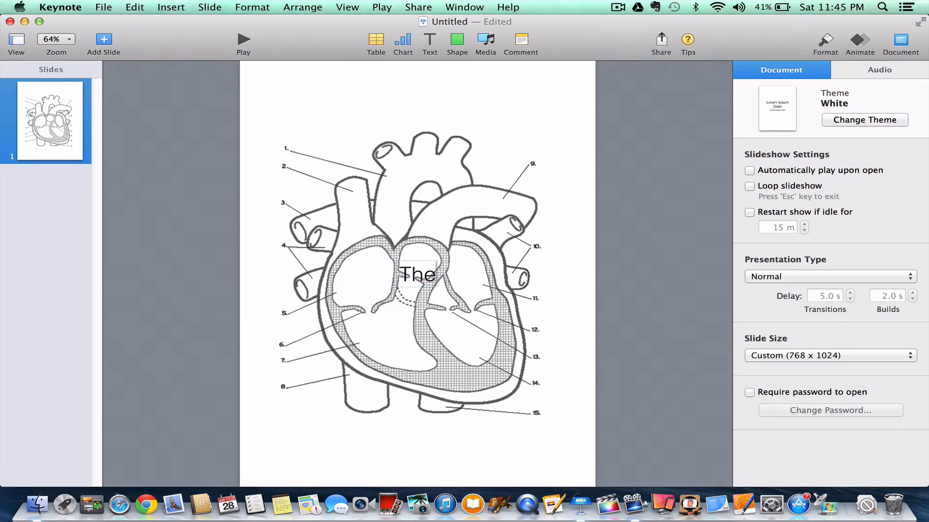
{"action": "type", "text": "Heart"}
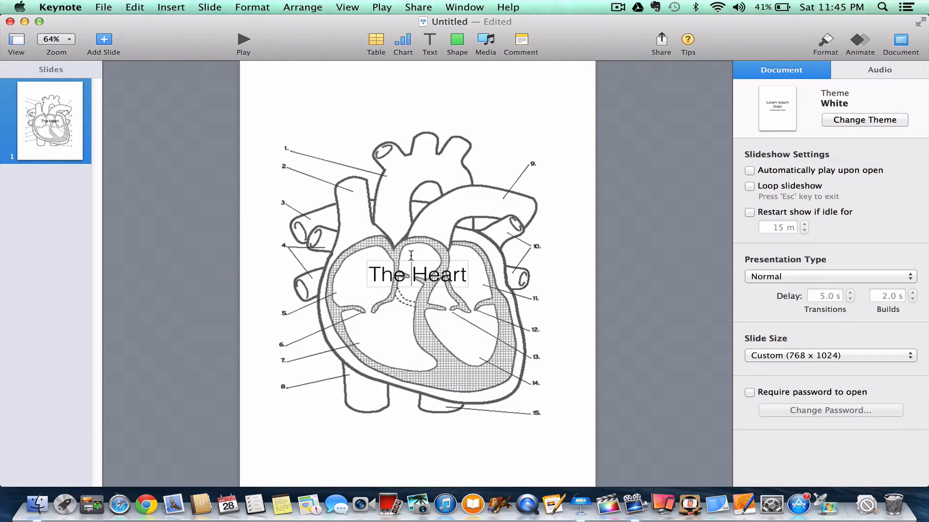
{"action": "left_click", "coordinate": [417, 275]}
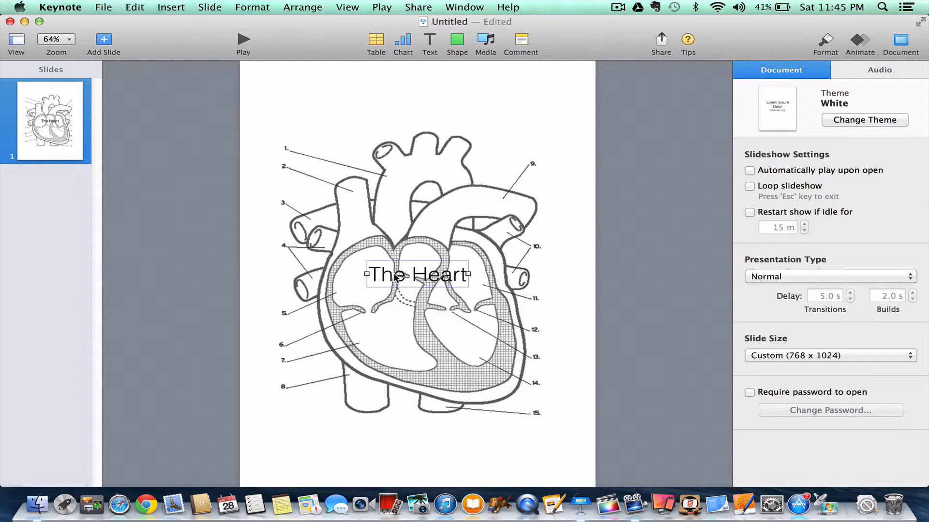
{"action": "left_click_drag", "start_coordinate": [416, 274], "coordinate": [417, 107]}
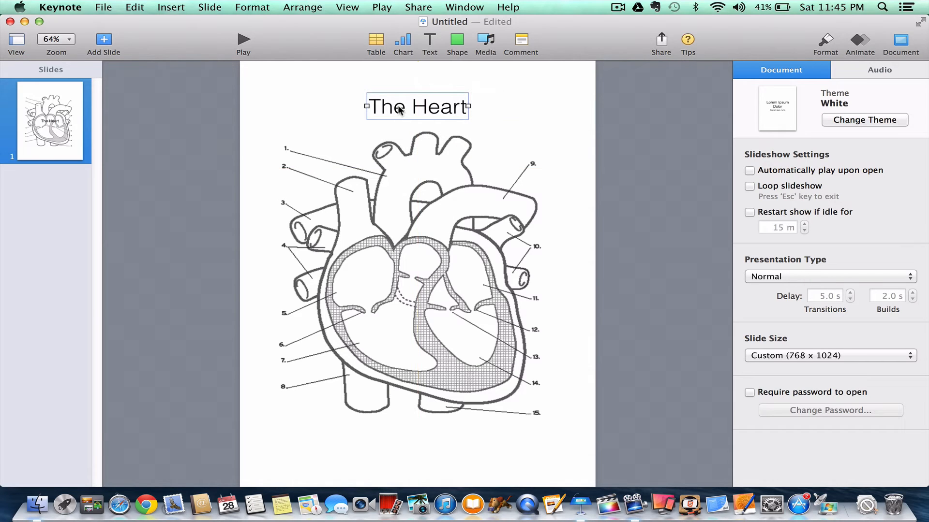
{"action": "mouse_move", "coordinate": [536, 440]}
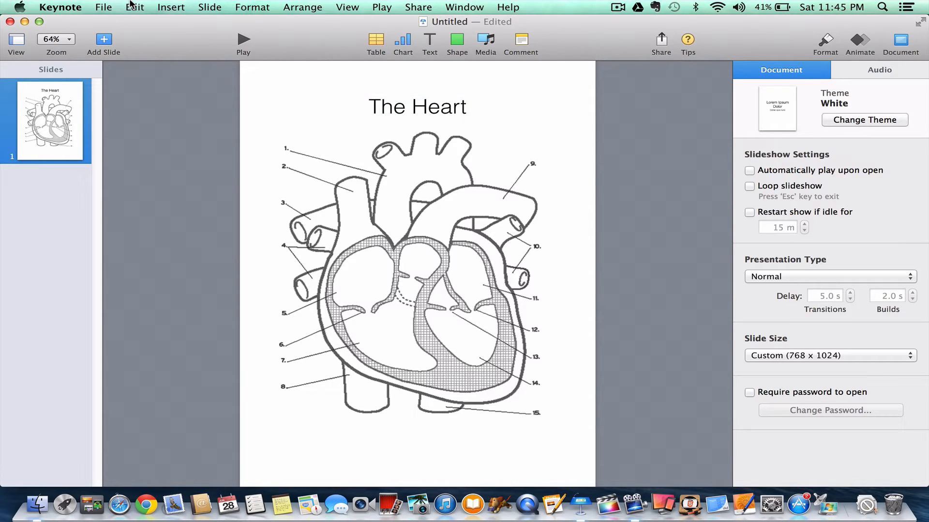
Export the slide as PNG images into a folder named 'image' on the Desktop
{"action": "left_click", "coordinate": [103, 7]}
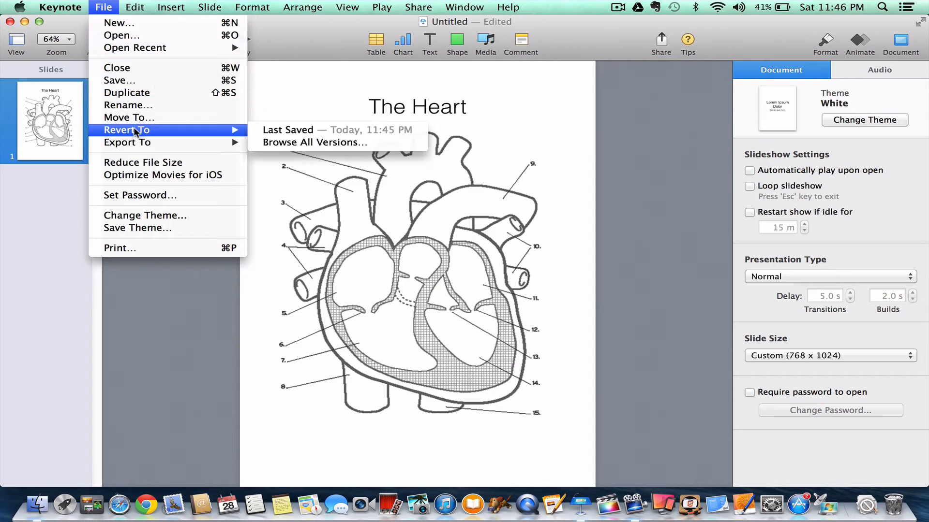
{"action": "mouse_move", "coordinate": [127, 142]}
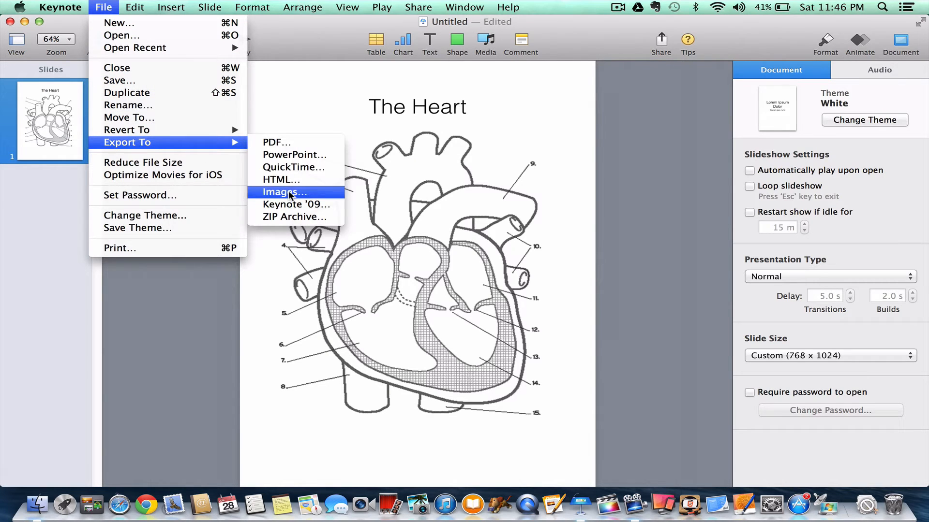
{"action": "left_click", "coordinate": [284, 192]}
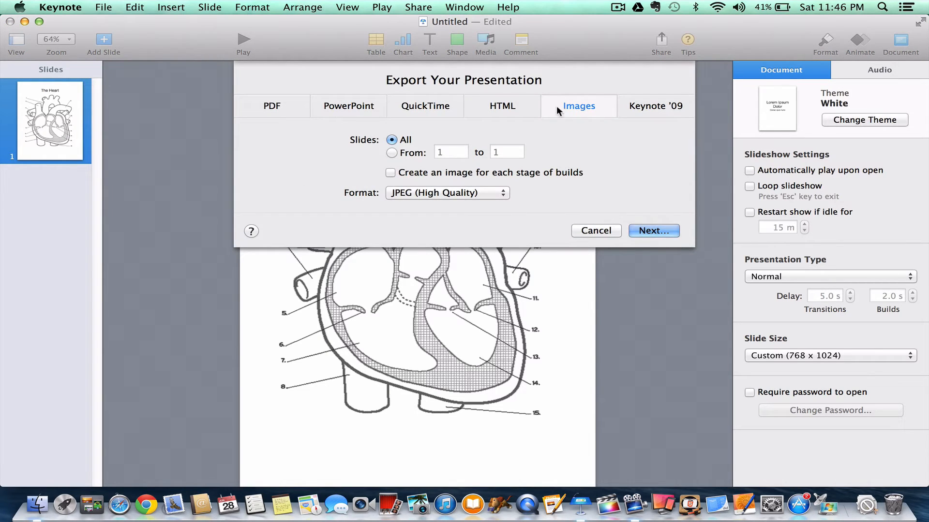
{"action": "mouse_move", "coordinate": [470, 193]}
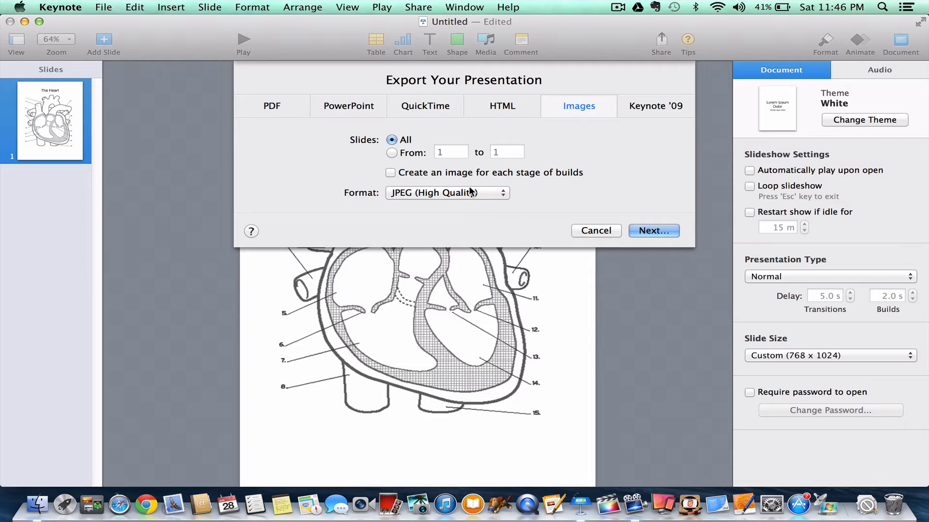
{"action": "left_click", "coordinate": [446, 192]}
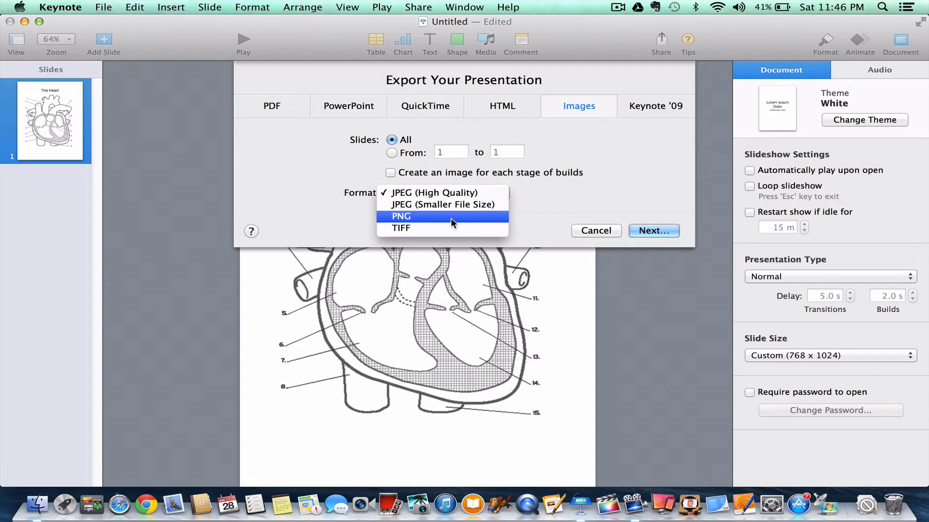
{"action": "left_click", "coordinate": [401, 216]}
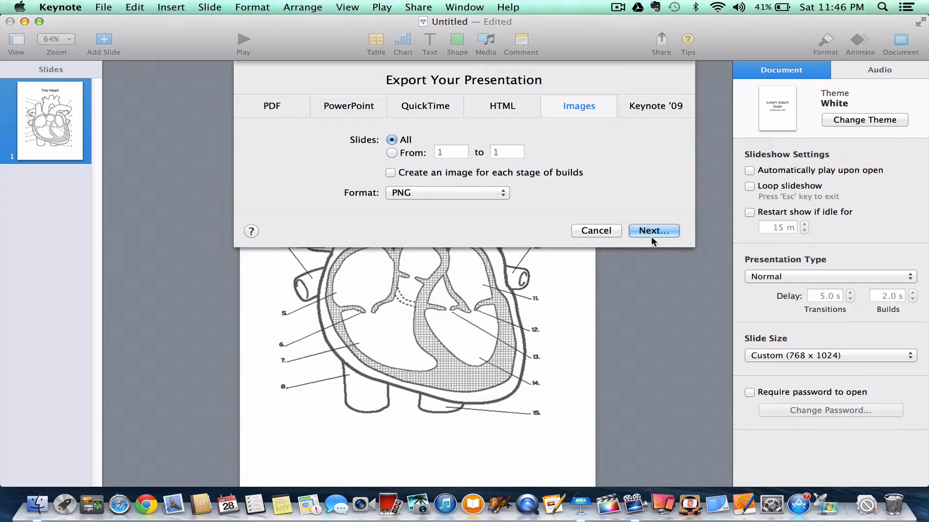
{"action": "left_click", "coordinate": [652, 231]}
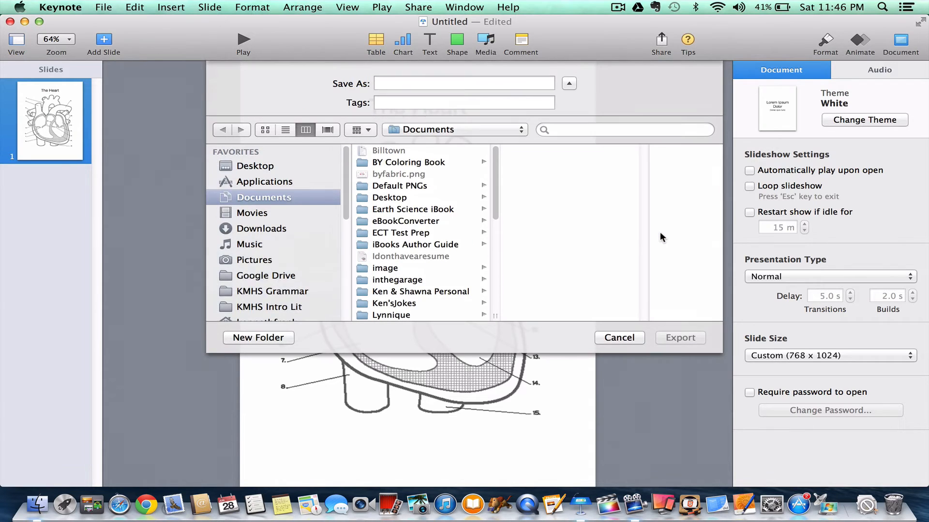
{"action": "left_click", "coordinate": [463, 82]}
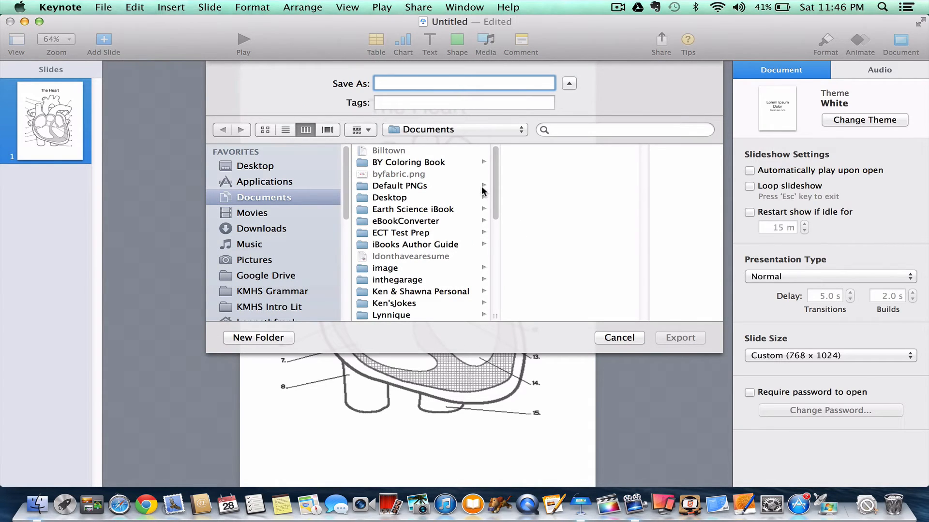
{"action": "type", "text": "image"}
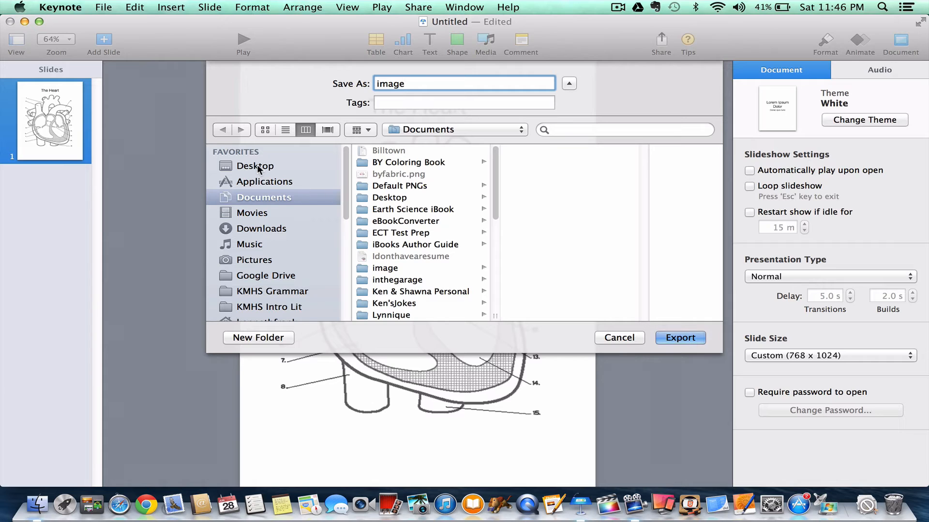
{"action": "left_click", "coordinate": [255, 166]}
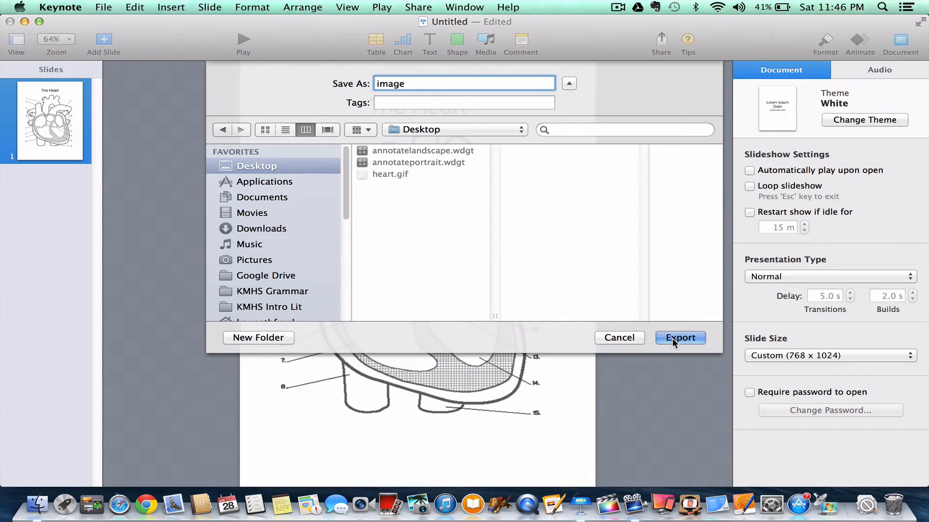
{"action": "left_click", "coordinate": [679, 338]}
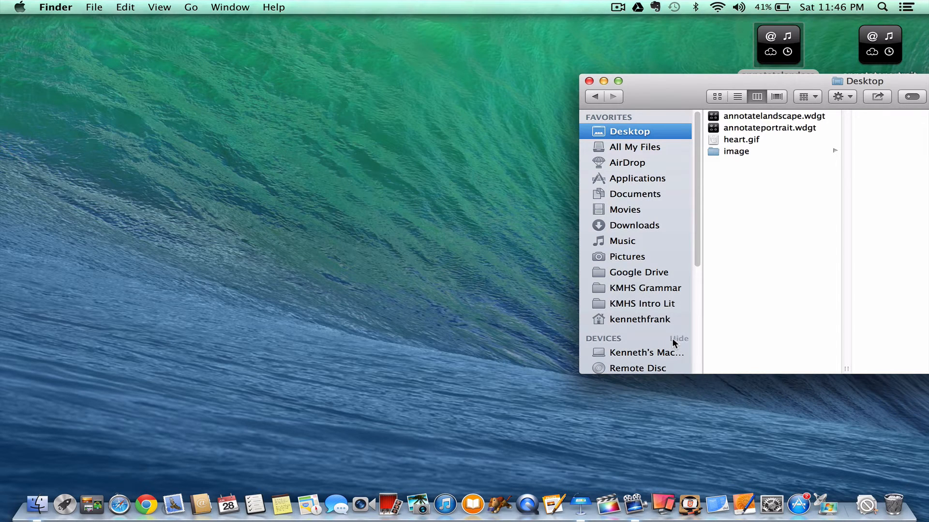
Open the Desktop image folder and inspect the exported image.001.png
{"action": "left_click", "coordinate": [735, 151]}
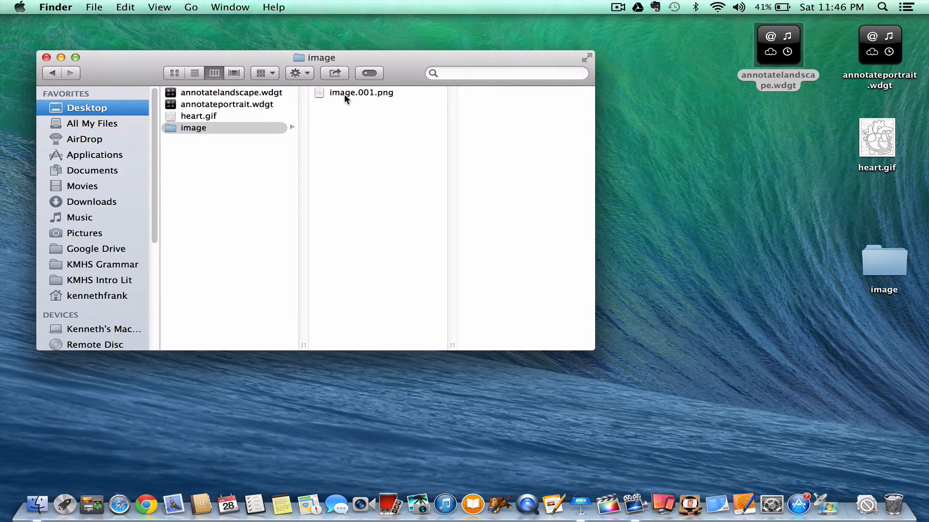
{"action": "left_click", "coordinate": [361, 93]}
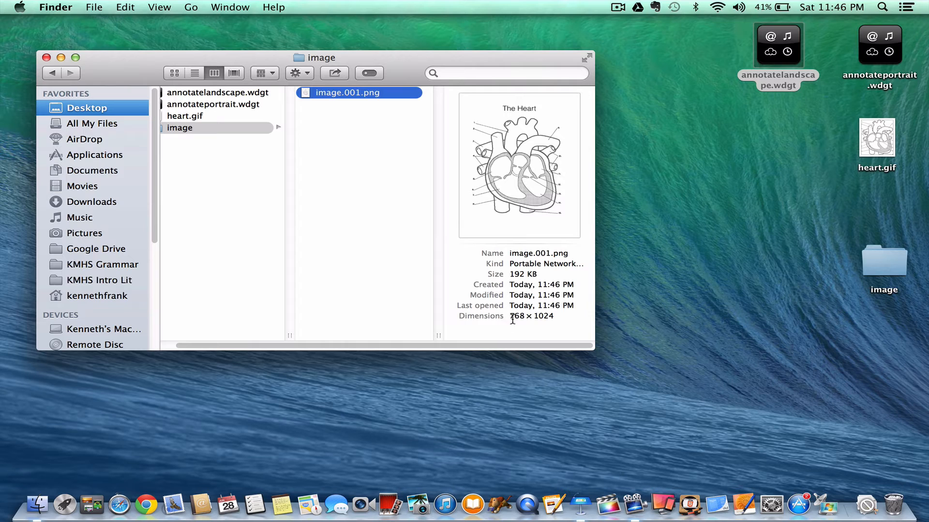
{"action": "mouse_move", "coordinate": [508, 332]}
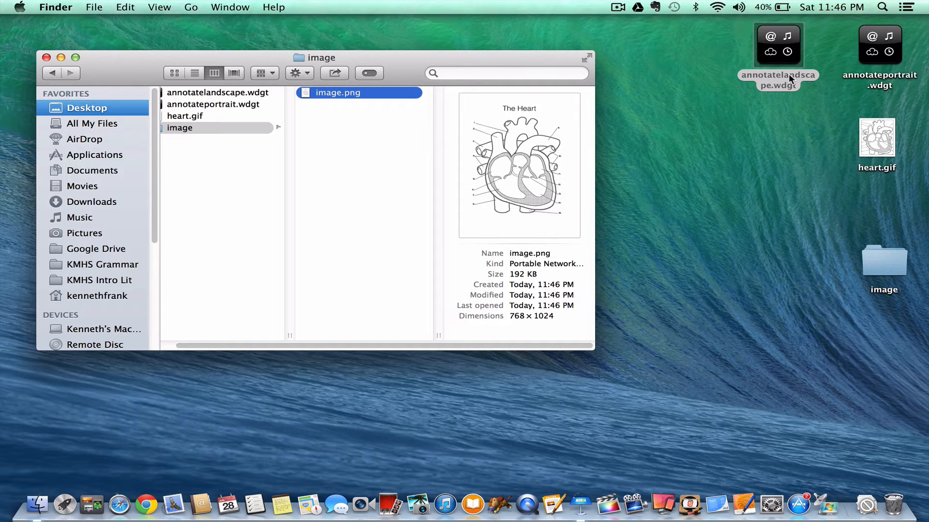
Open annotateportrait.wdgt's contents and check image.png in its assets folder
{"action": "left_click", "coordinate": [879, 44]}
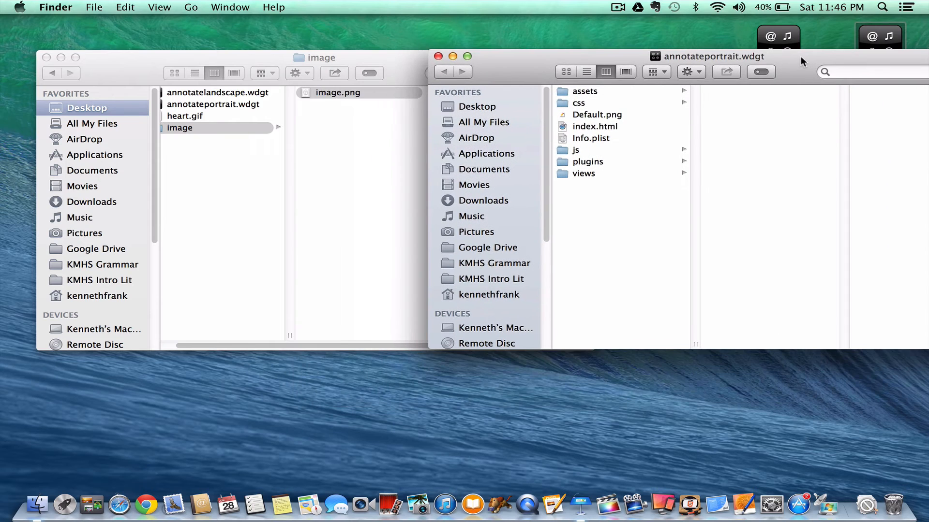
{"action": "left_click", "coordinate": [584, 91]}
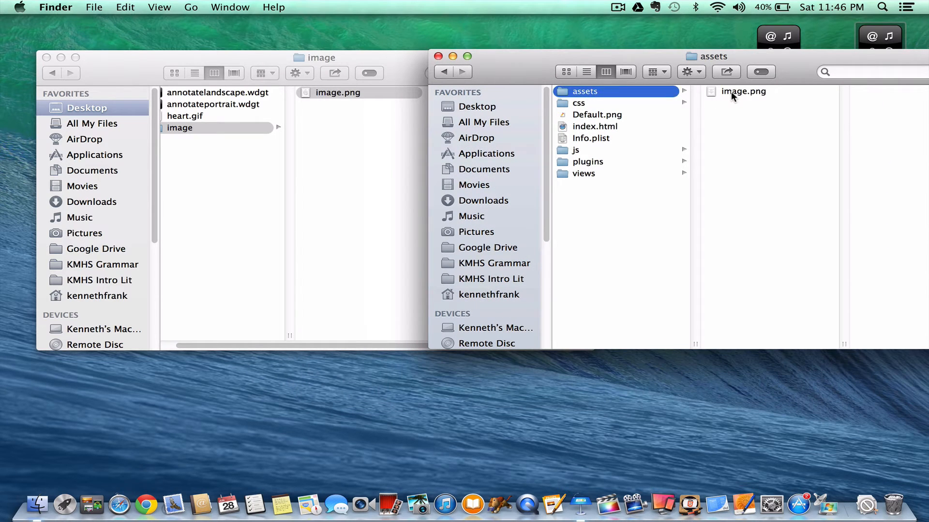
{"action": "left_click", "coordinate": [743, 91]}
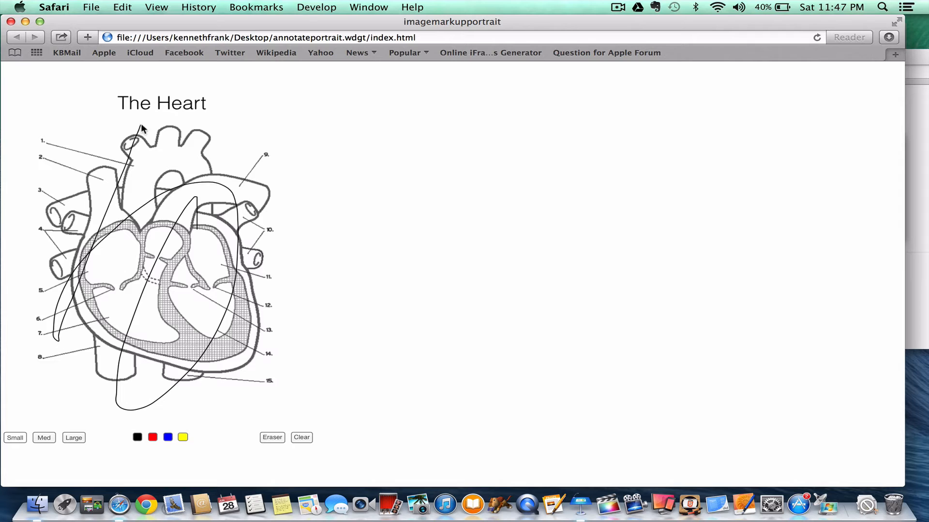
Draw a freehand stroke across The Heart diagram, then pick the red colour swatch
{"action": "left_click_drag", "start_coordinate": [142, 127], "coordinate": [153, 437]}
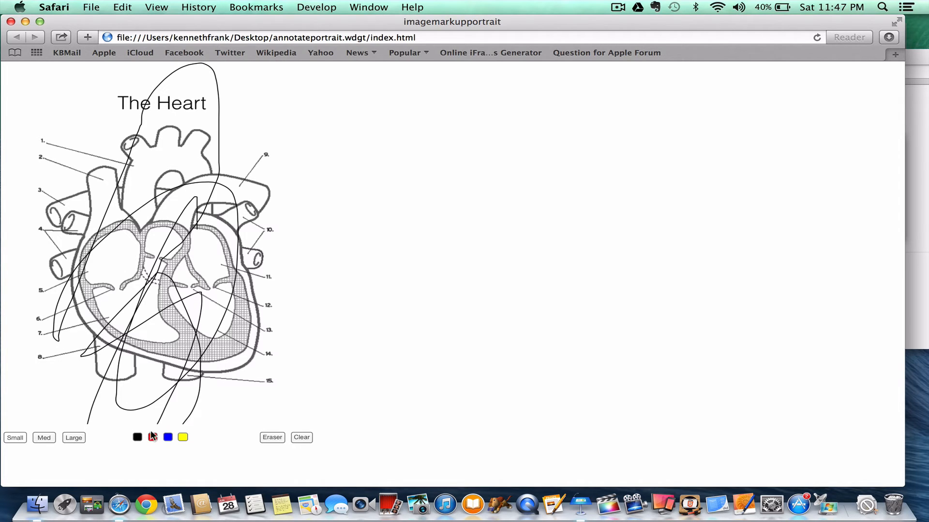
{"action": "left_click", "coordinate": [152, 437]}
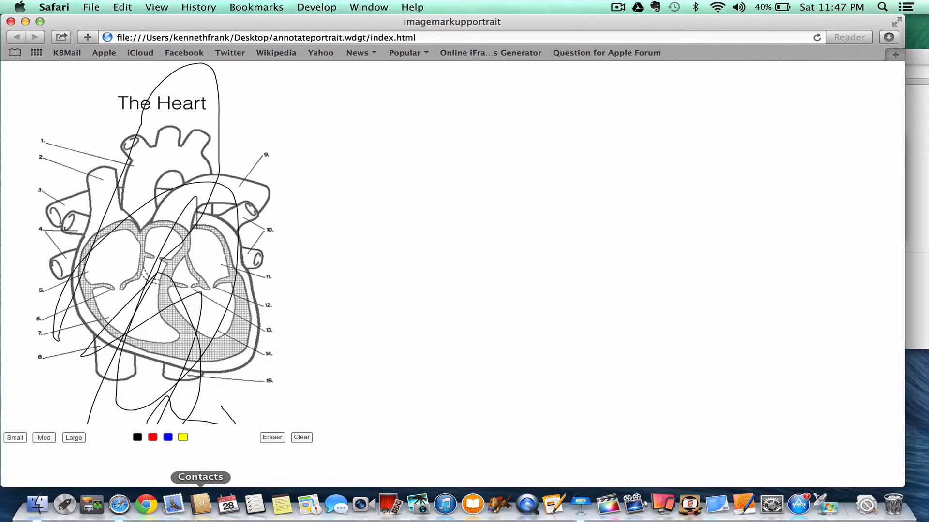
{"action": "mouse_move", "coordinate": [111, 254]}
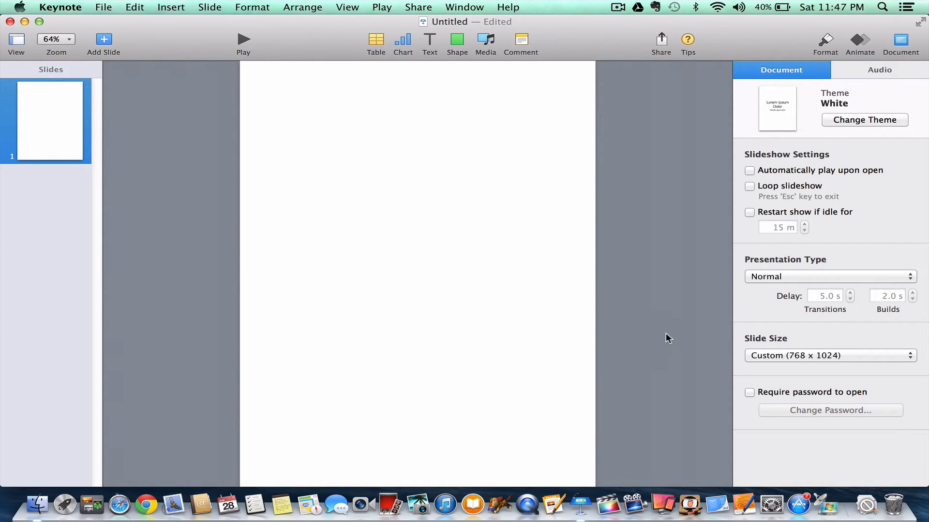
Choose Custom Slide Size from the Slide Size pop-up and start retyping the width
{"action": "left_click", "coordinate": [829, 355]}
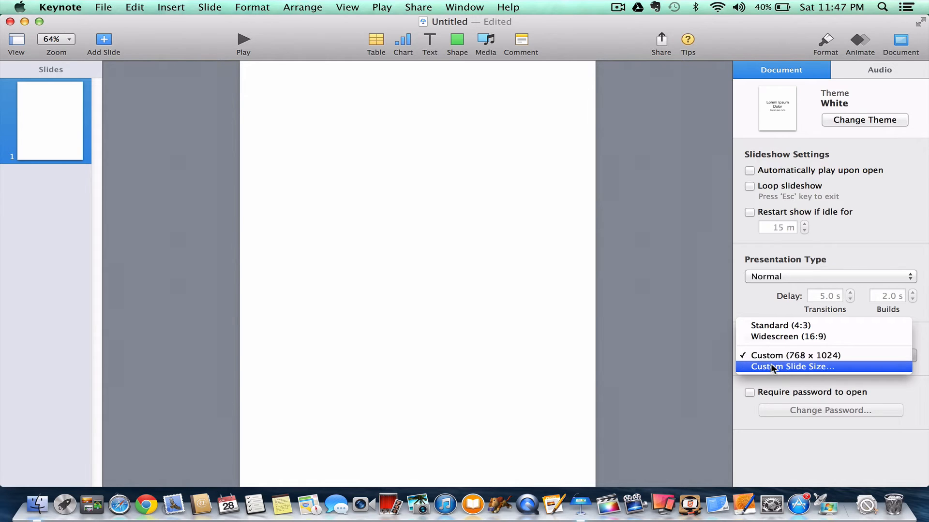
{"action": "left_click", "coordinate": [792, 367]}
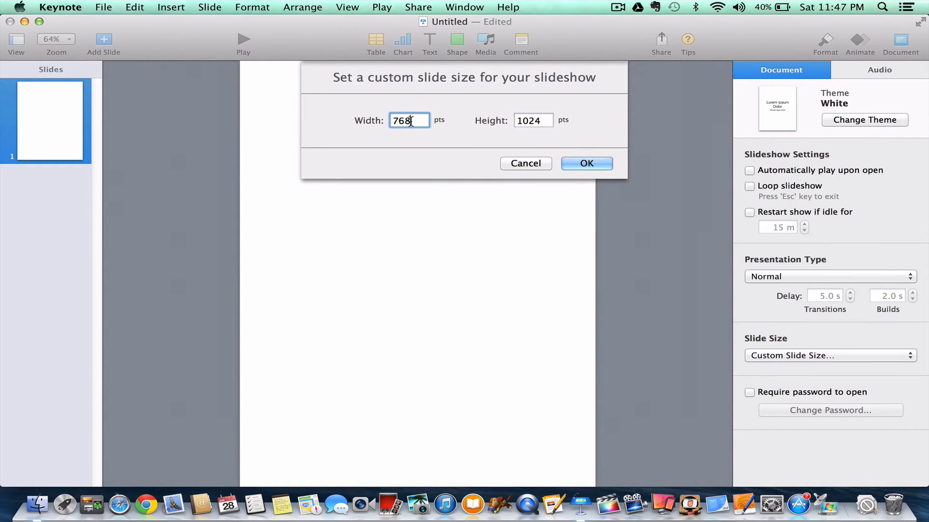
{"action": "type", "text": "102"}
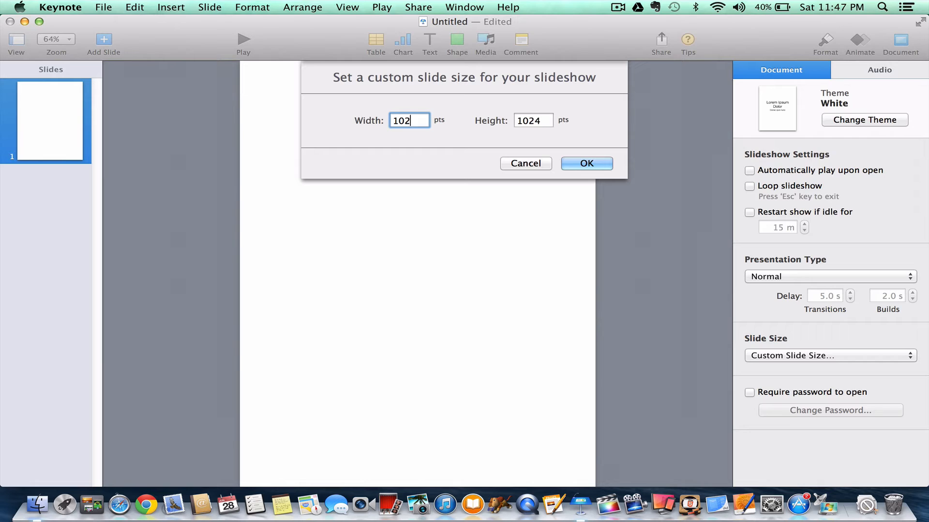
Apply the landscape 1024×768 slide size and zoom the slide to 75 percent
{"action": "type", "text": "76"}
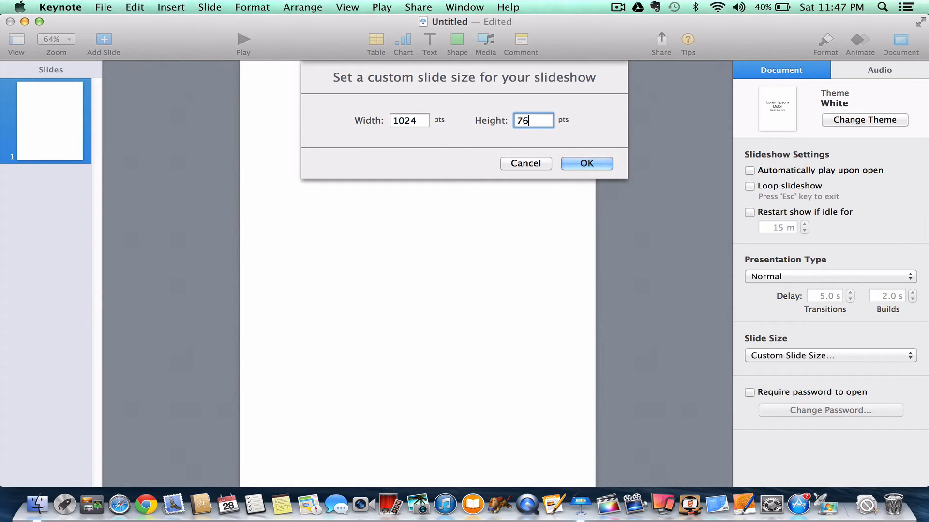
{"action": "left_click", "coordinate": [525, 163]}
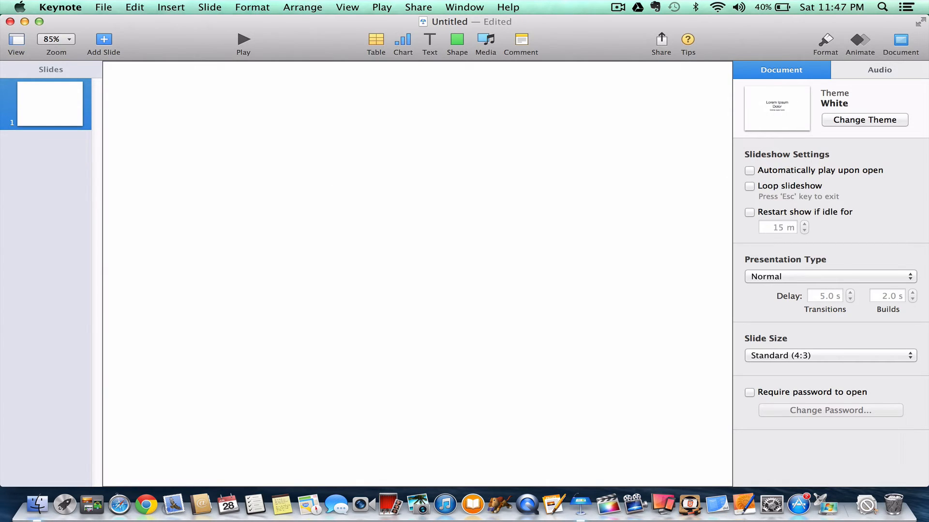
{"action": "left_click", "coordinate": [55, 39]}
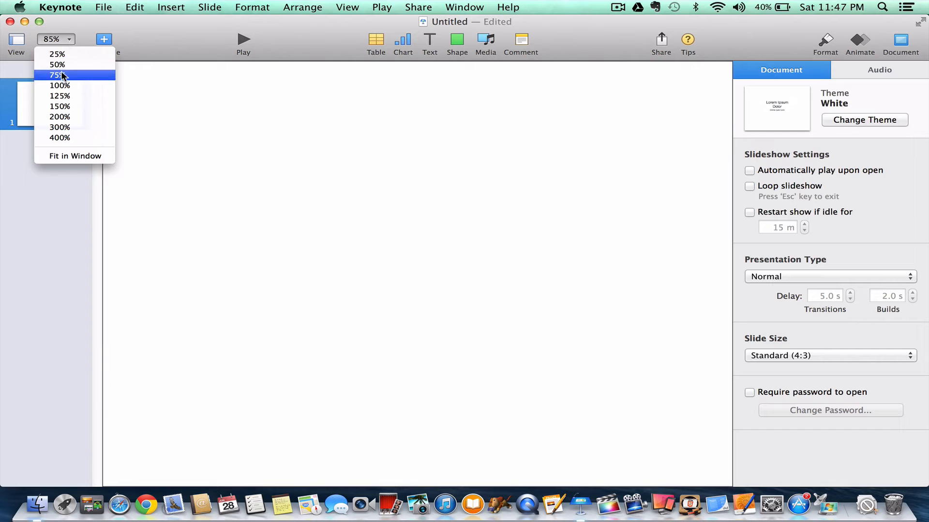
{"action": "left_click", "coordinate": [59, 74]}
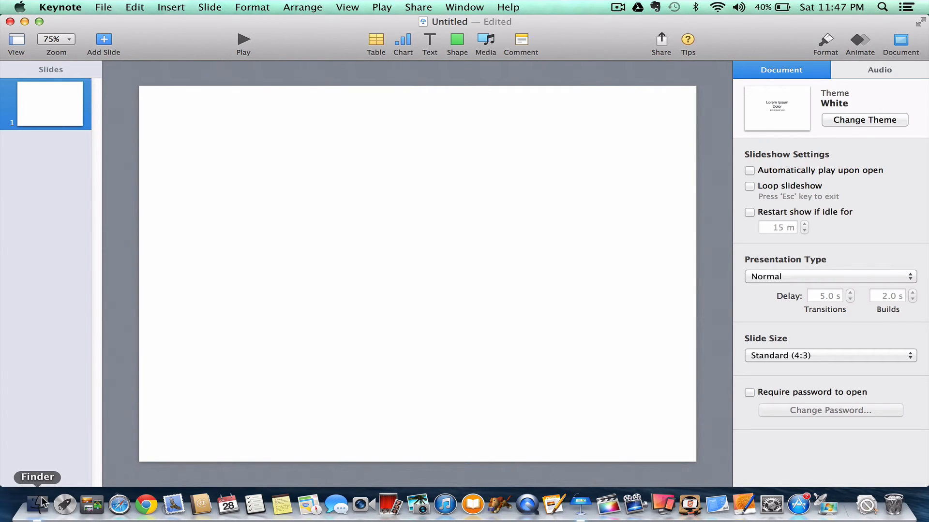
Enlarge the heart diagram and position it on the slide's left side
{"action": "left_click", "coordinate": [39, 505]}
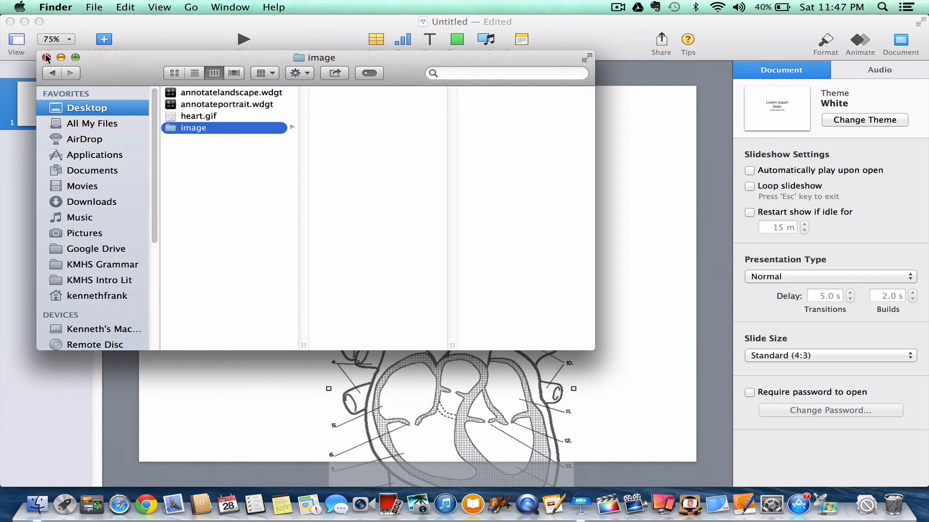
{"action": "left_click", "coordinate": [46, 58]}
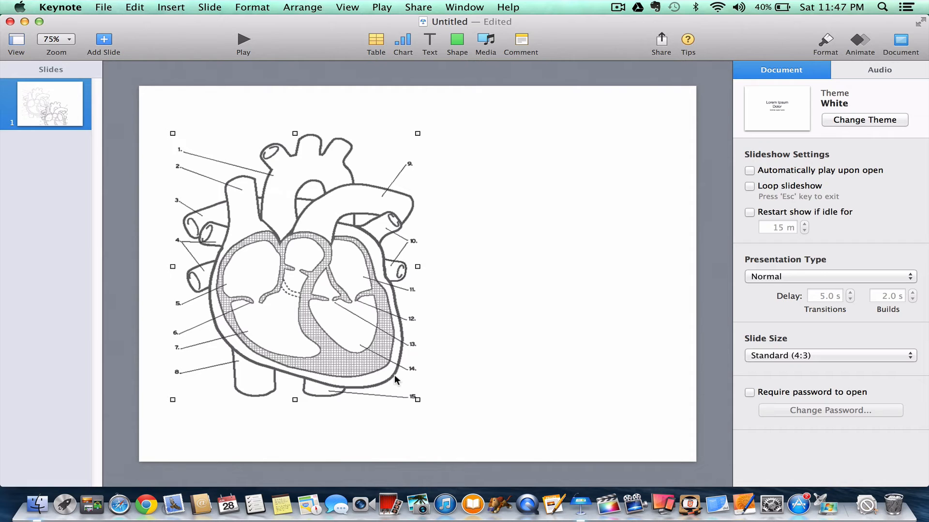
{"action": "left_click_drag", "start_coordinate": [417, 398], "coordinate": [446, 431]}
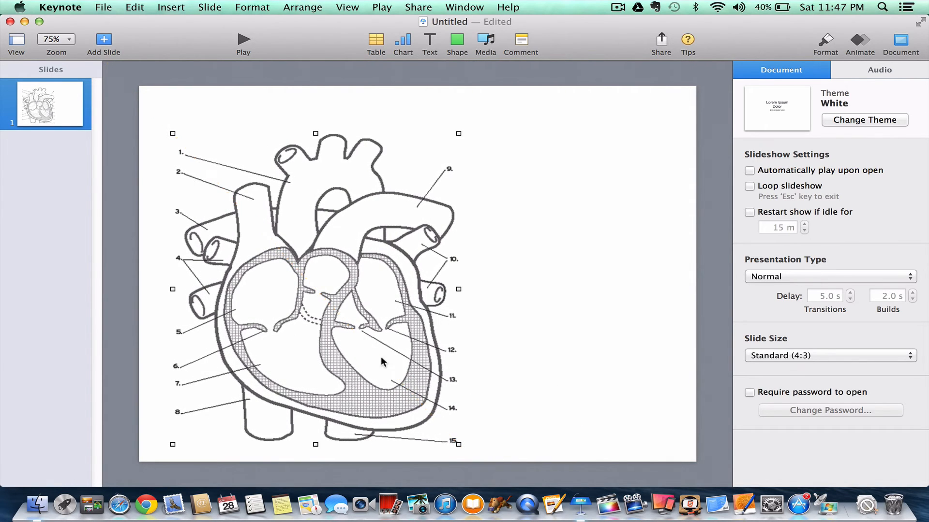
{"action": "left_click_drag", "start_coordinate": [382, 361], "coordinate": [343, 285]}
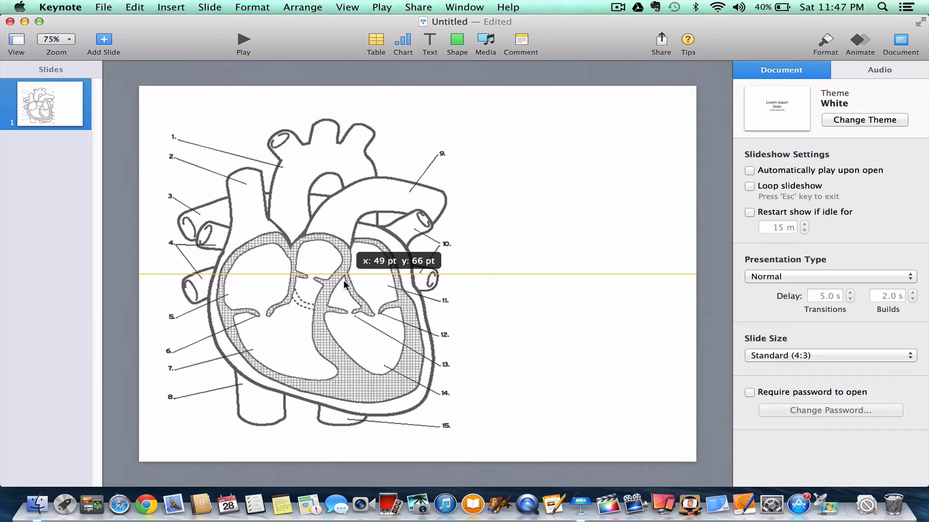
{"action": "left_click_drag", "start_coordinate": [343, 286], "coordinate": [341, 290]}
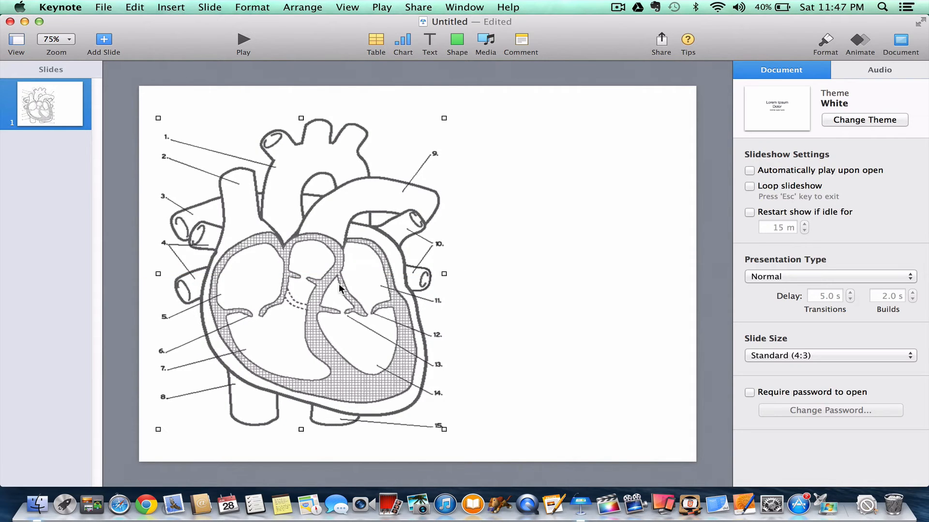
{"action": "mouse_move", "coordinate": [430, 40]}
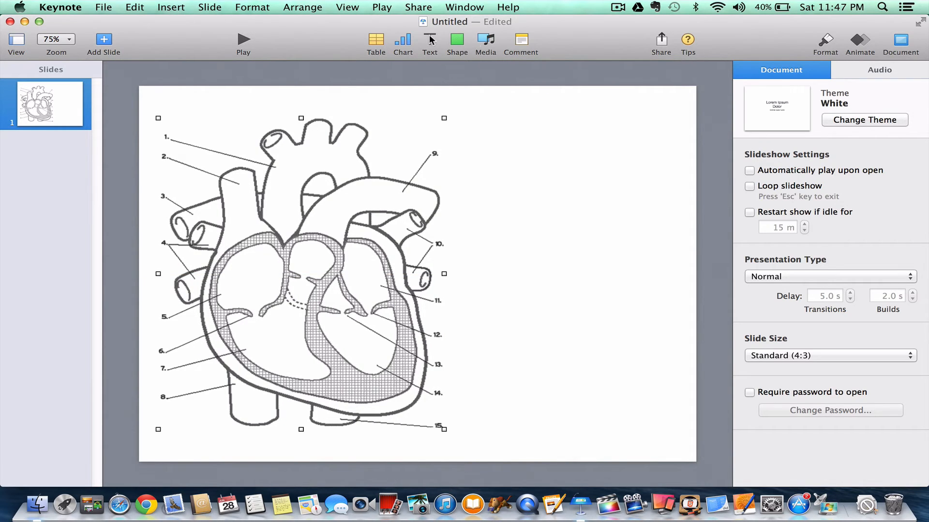
Add 'The Heart' title at top right and a 1–15 numbered list beside the diagram
{"action": "type", "text": "The Heart"}
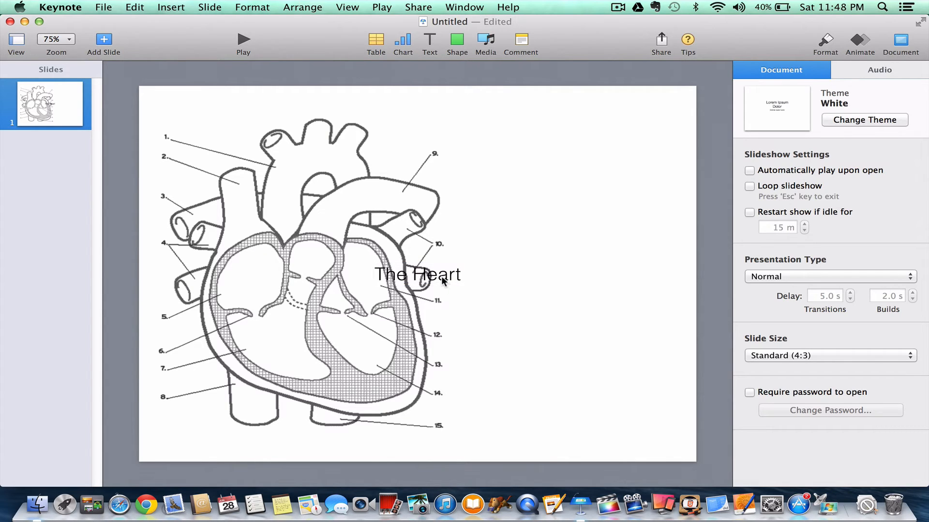
{"action": "left_click_drag", "start_coordinate": [417, 274], "coordinate": [583, 118]}
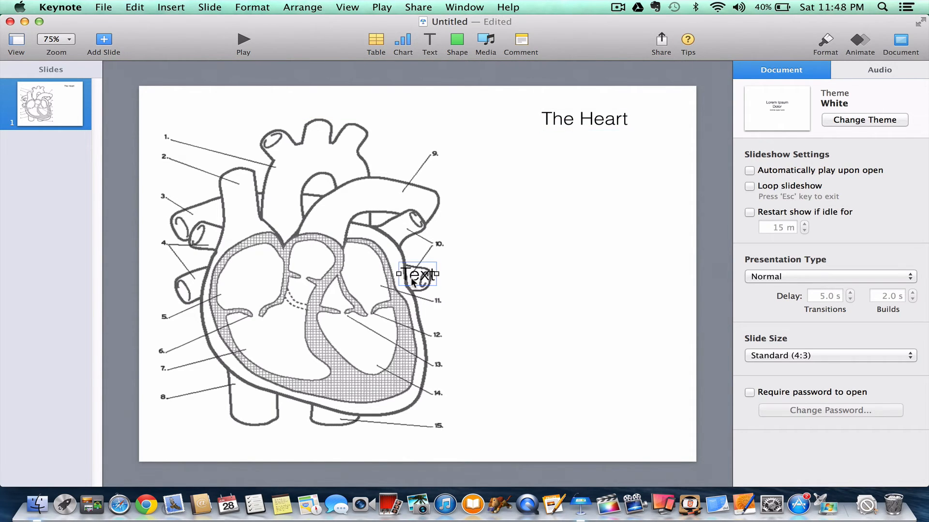
{"action": "type", "text": "1."}
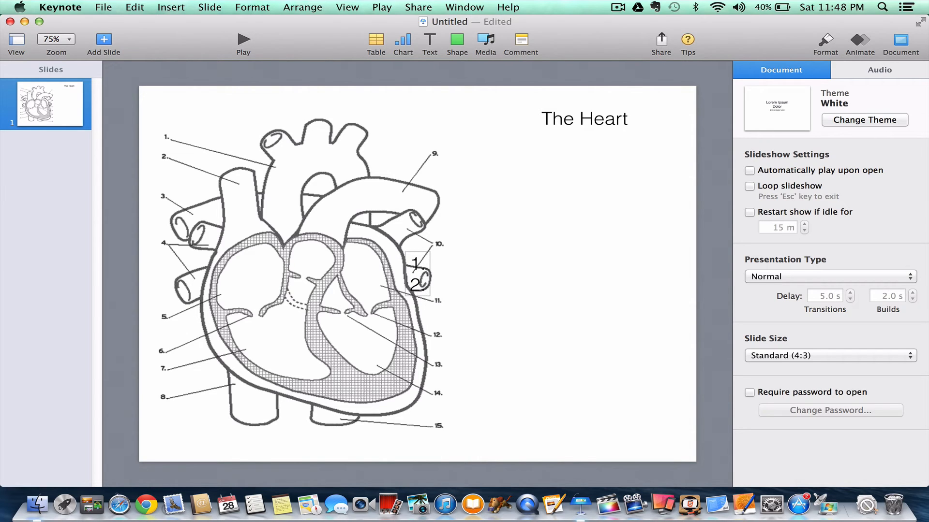
{"action": "type", "text": "3."}
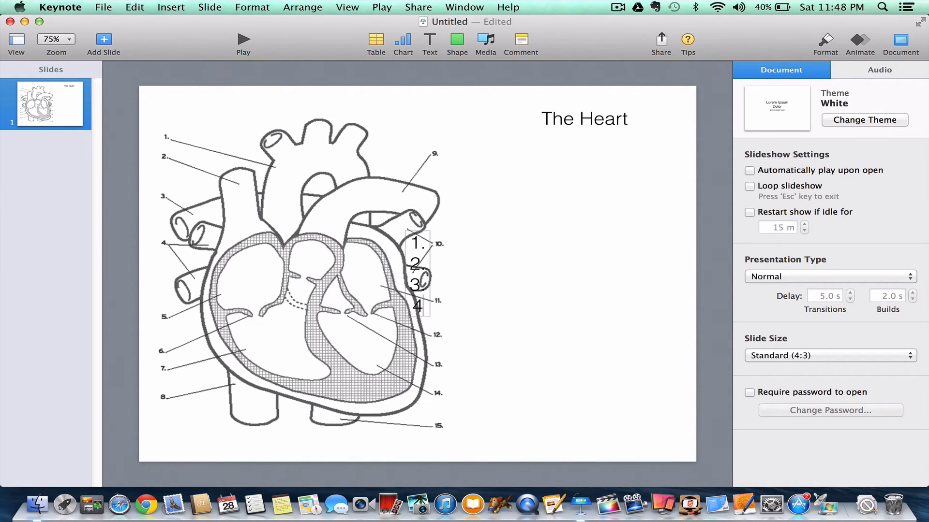
{"action": "type", "text": "5."}
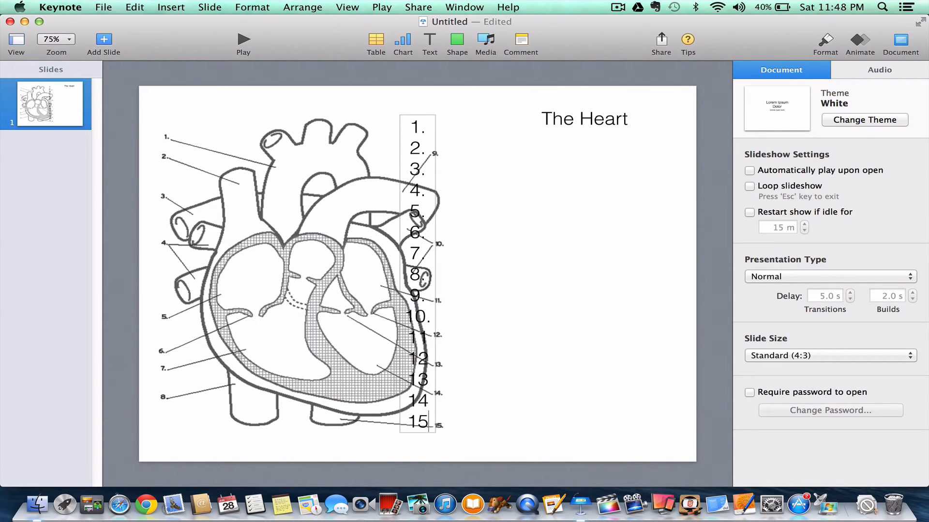
{"action": "left_click", "coordinate": [417, 130]}
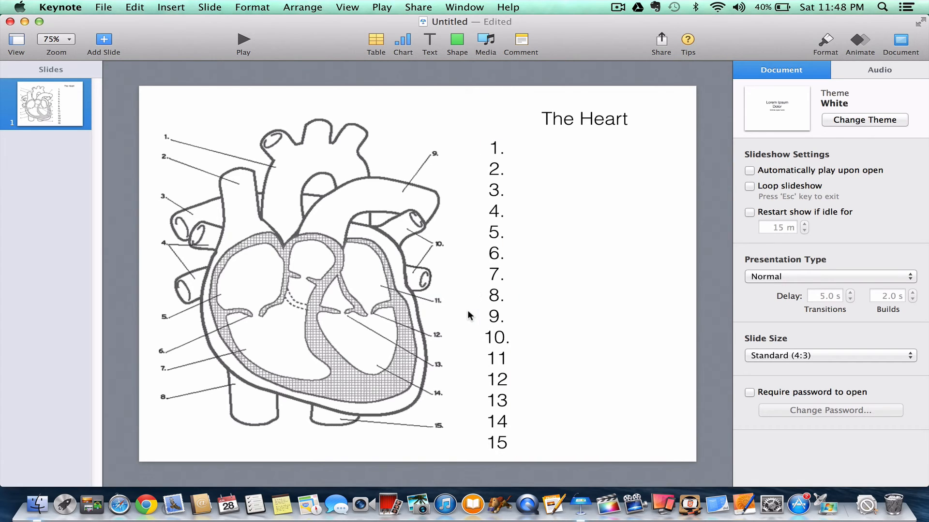
{"action": "mouse_move", "coordinate": [506, 364]}
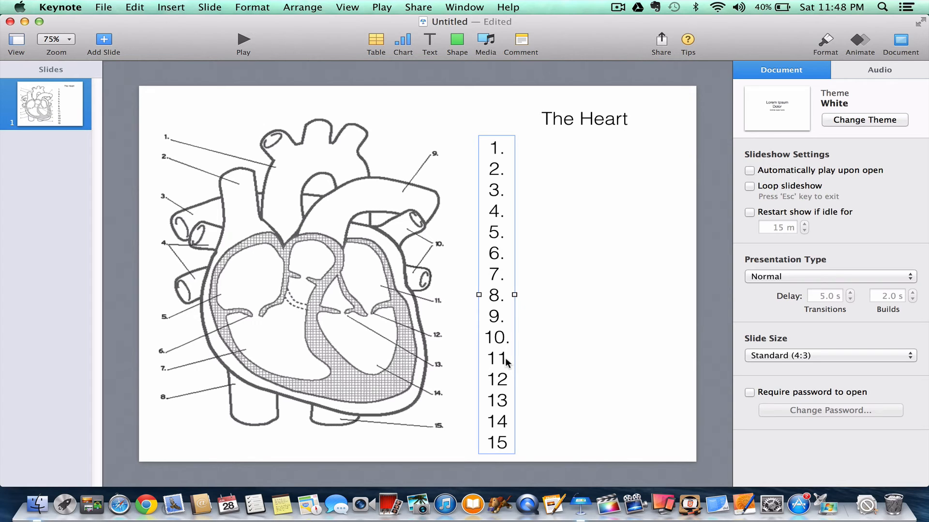
Export the slide as a PNG image into a Desktop folder named 'image'
{"action": "left_click", "coordinate": [103, 7]}
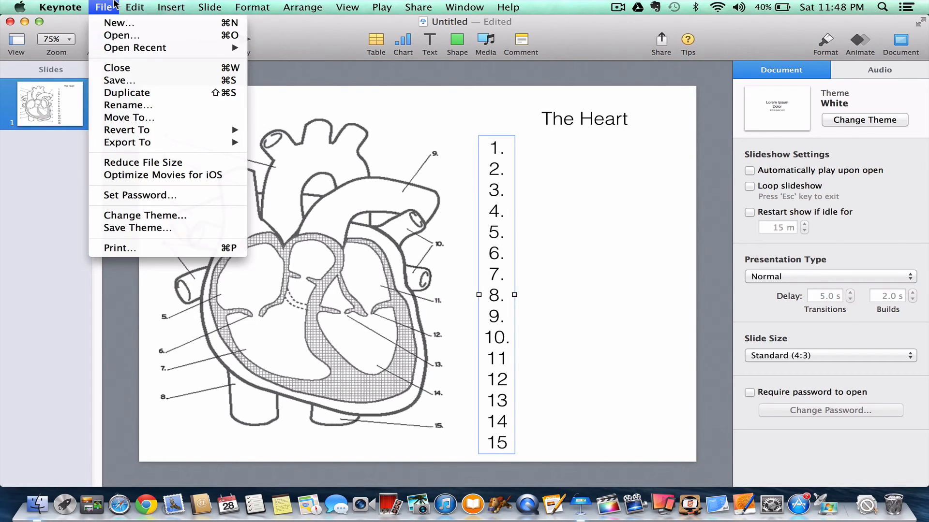
{"action": "mouse_move", "coordinate": [163, 174]}
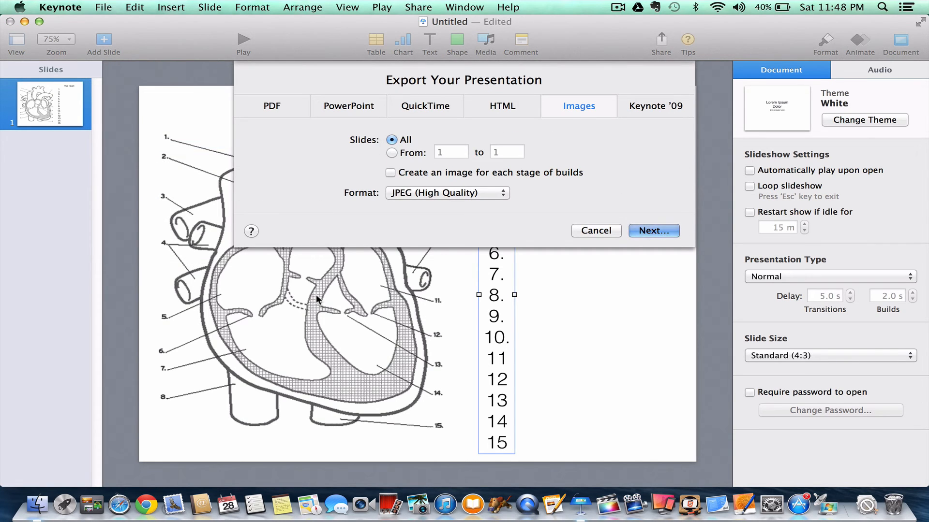
{"action": "left_click", "coordinate": [447, 193]}
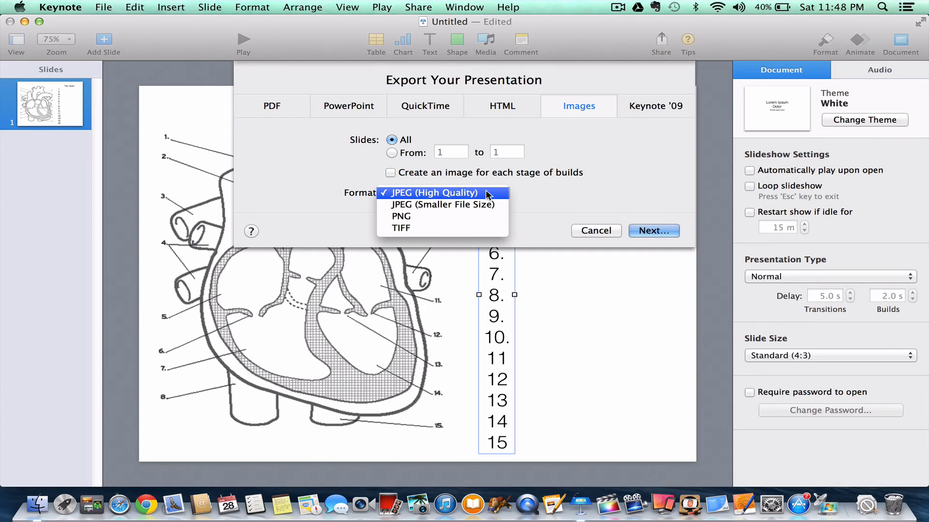
{"action": "left_click", "coordinate": [401, 216]}
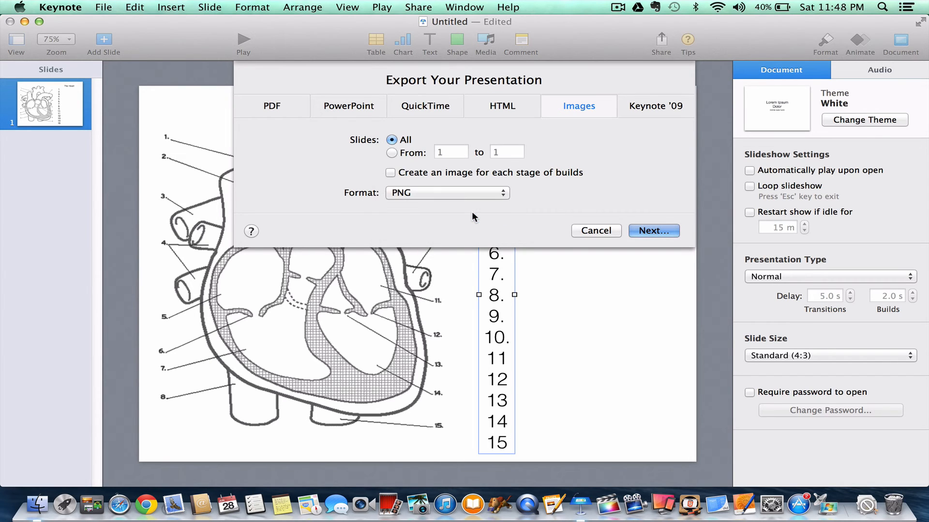
{"action": "left_click", "coordinate": [595, 231]}
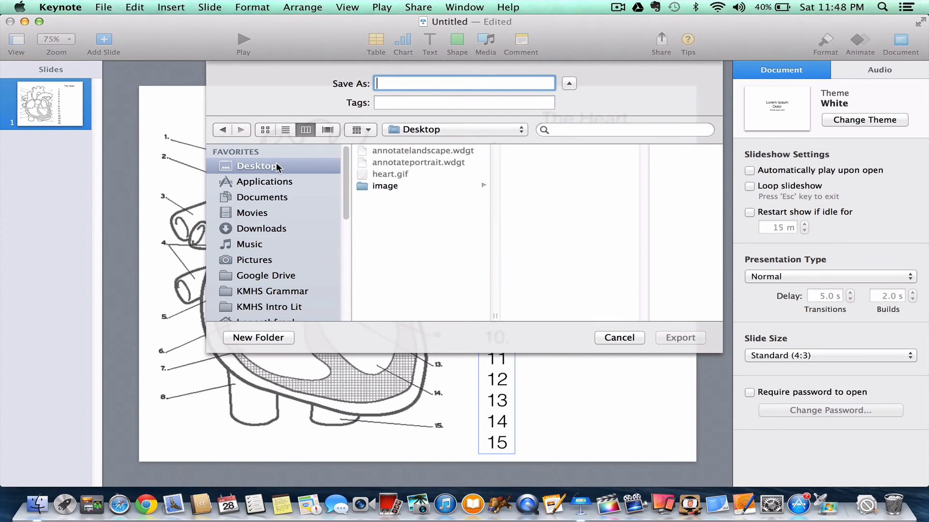
{"action": "type", "text": "image"}
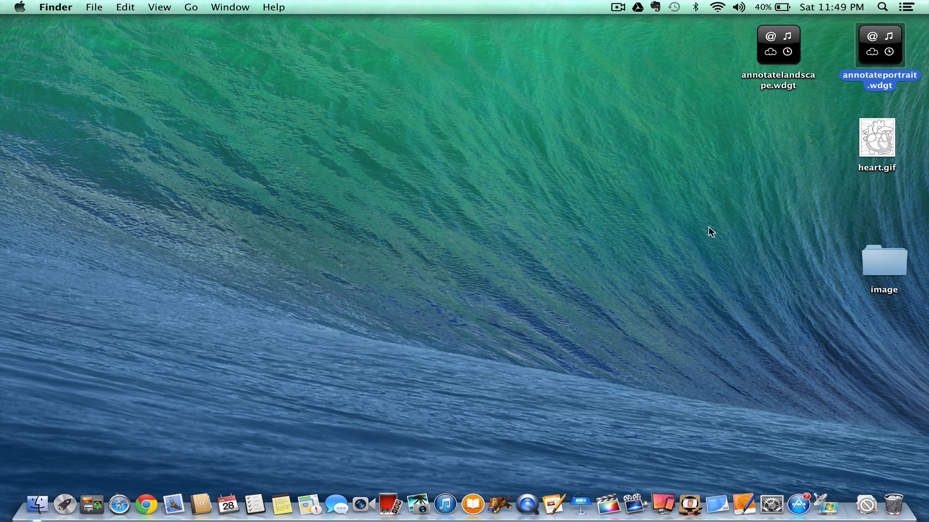
Open annotatelandscape.wdgt's assets folder and select the exported slide PNG in the image folder
{"action": "right_click", "coordinate": [778, 45]}
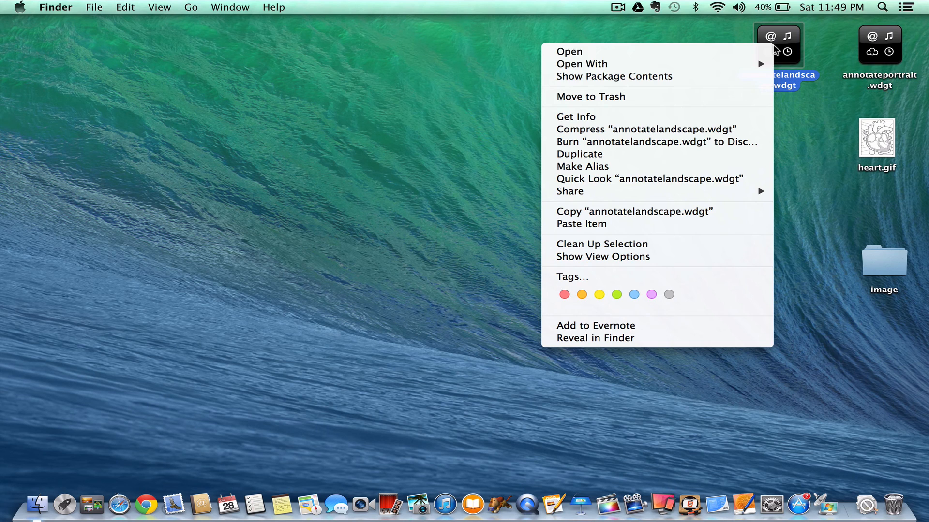
{"action": "left_click", "coordinate": [614, 76]}
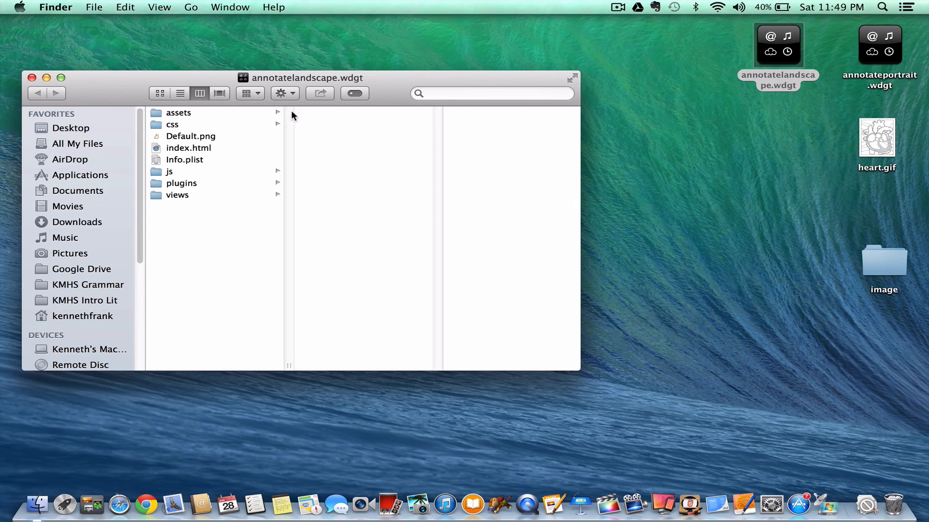
{"action": "left_click", "coordinate": [177, 113]}
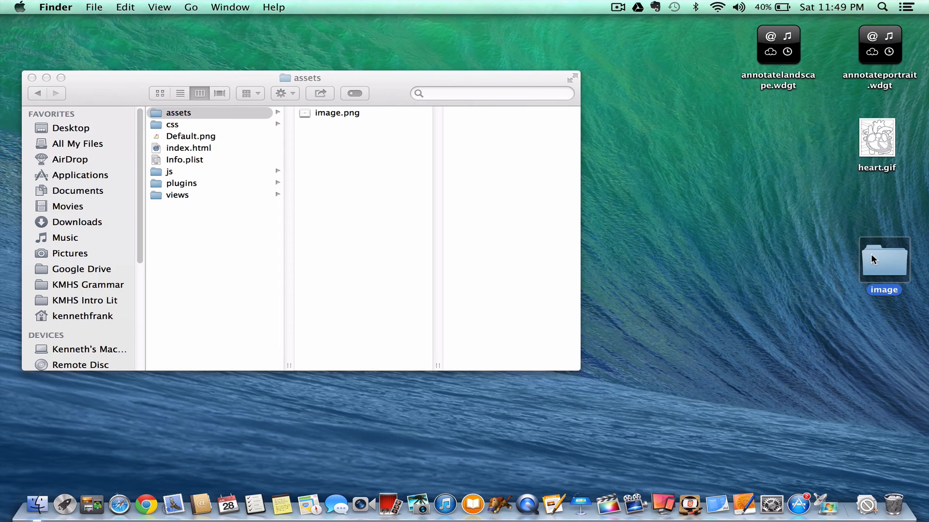
{"action": "double_click", "coordinate": [883, 259]}
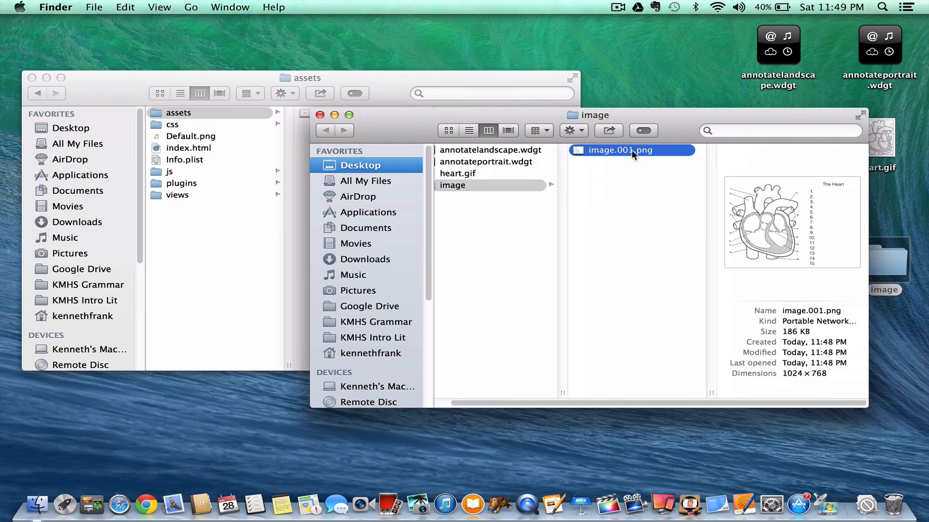
{"action": "left_click", "coordinate": [620, 150]}
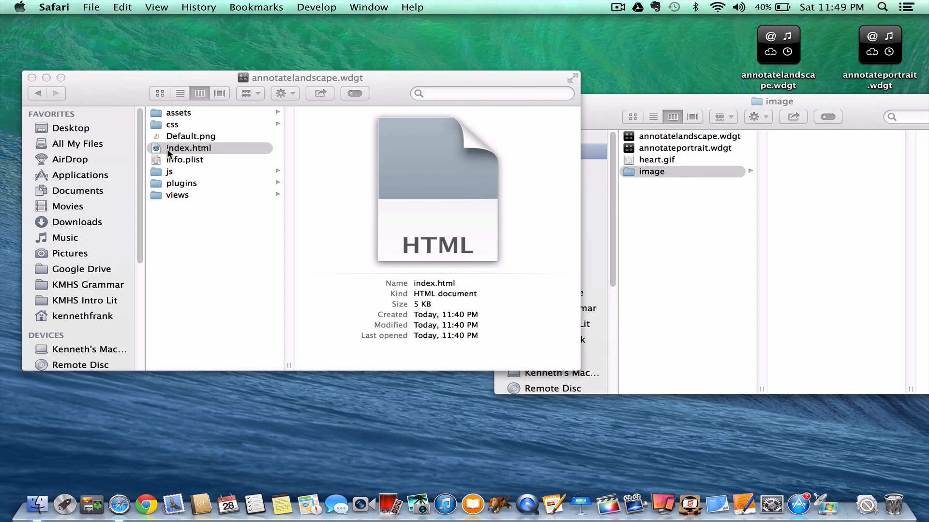
Test the widget's index.html in Safari, clear the drawing, and close the image folder window
{"action": "double_click", "coordinate": [189, 148]}
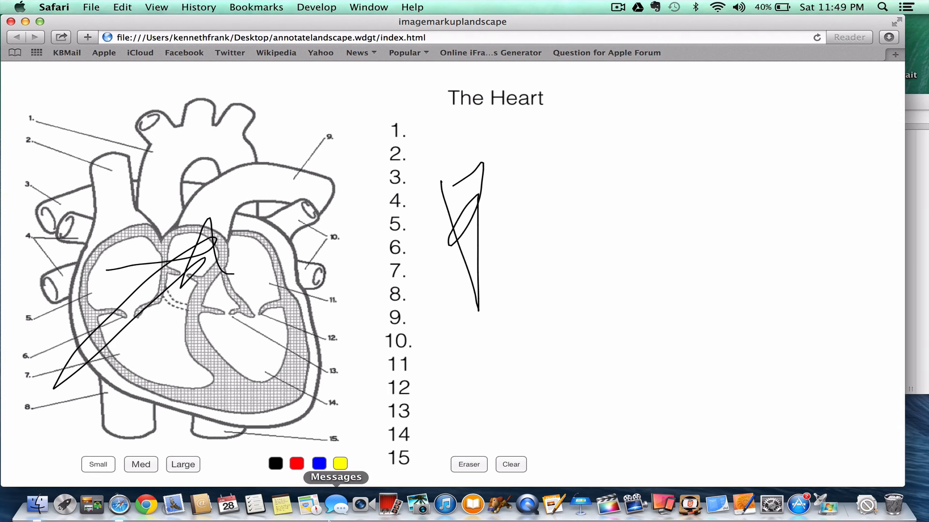
{"action": "left_click", "coordinate": [511, 465]}
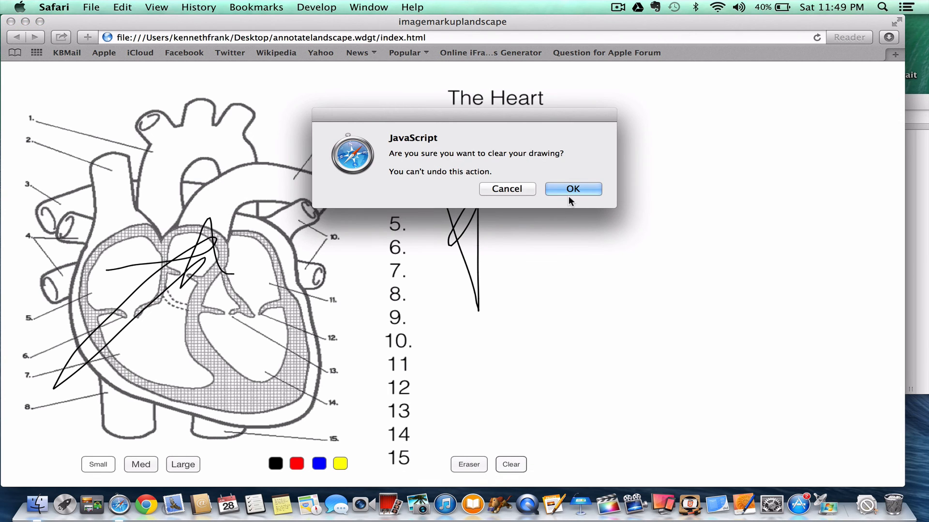
{"action": "left_click", "coordinate": [572, 188]}
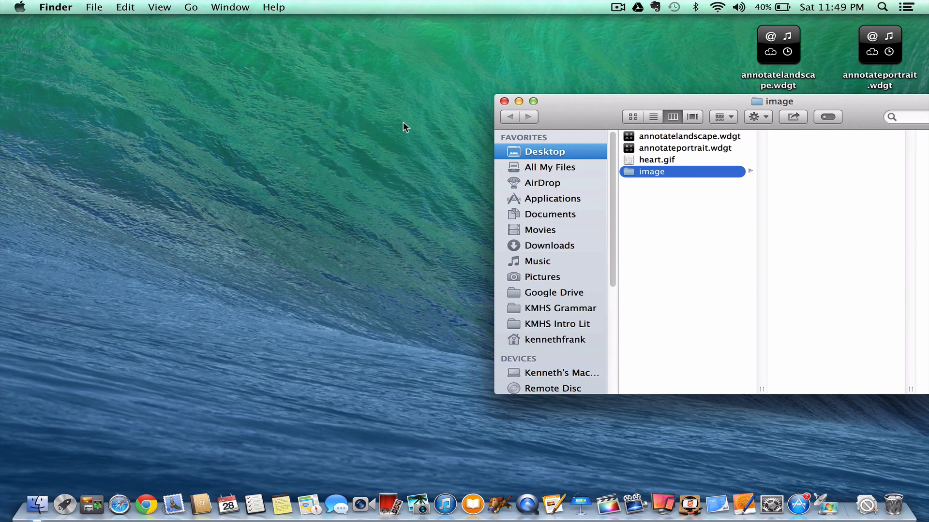
{"action": "left_click", "coordinate": [505, 101]}
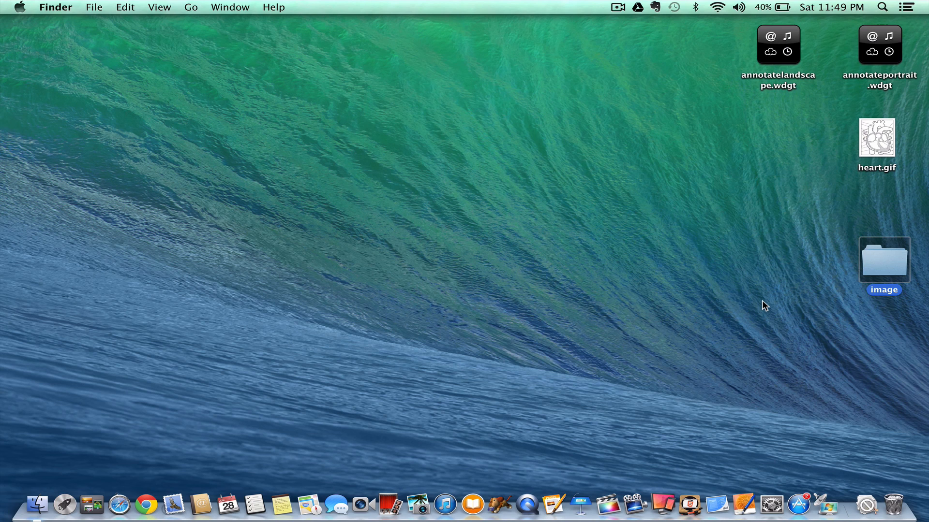